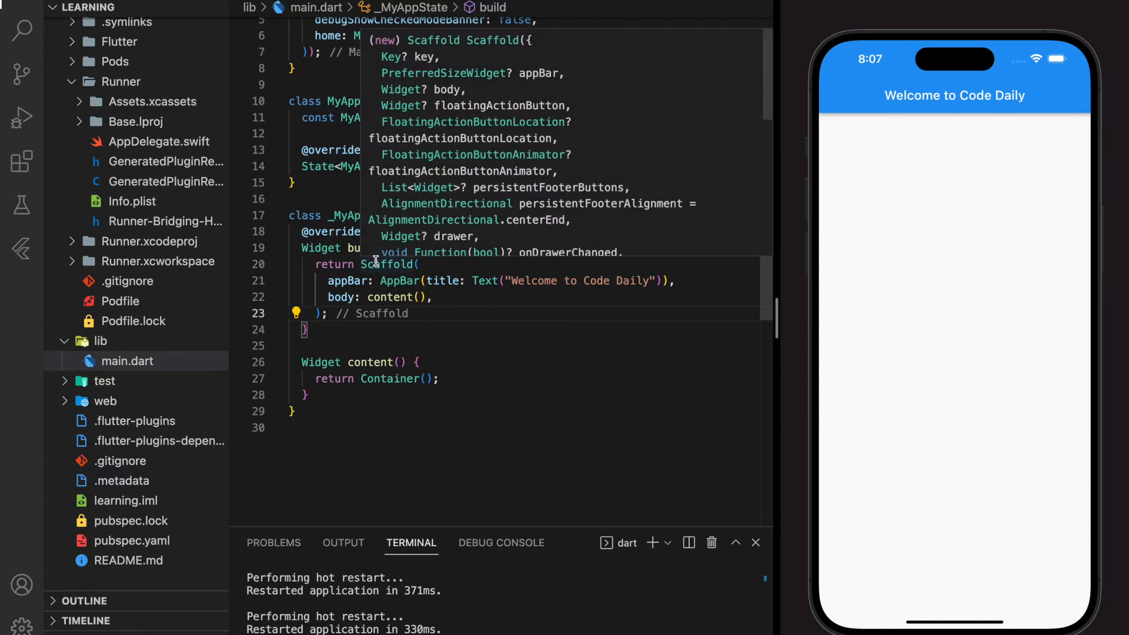
mouse_move(495, 213)
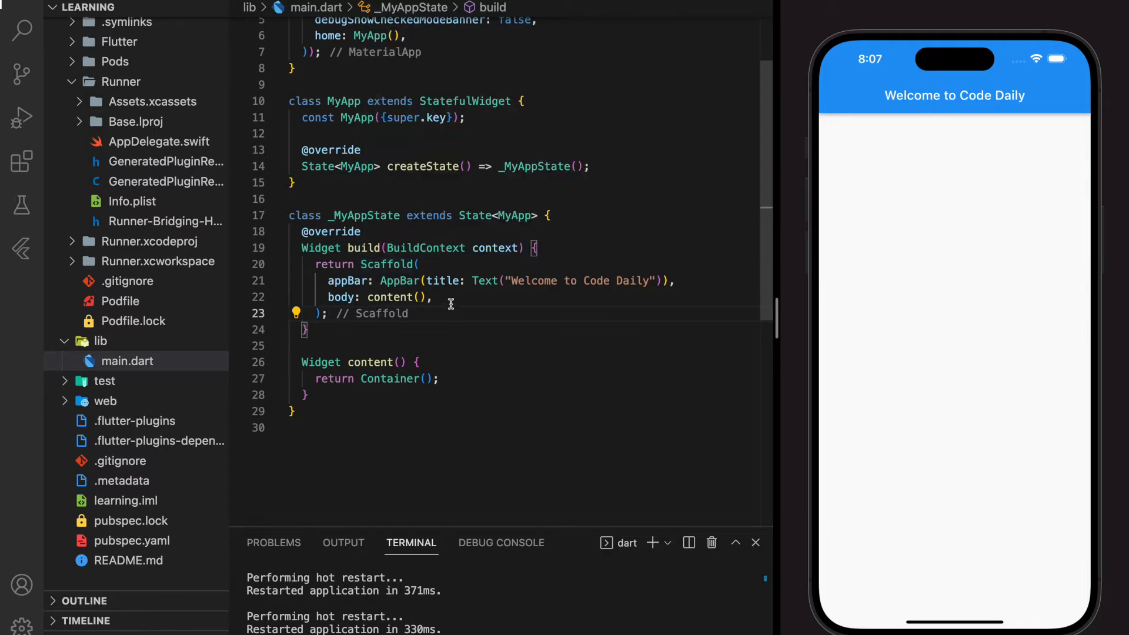
Step: Add bottomNavigationBar: BottomNavigationBar(items: []) below the Scaffold body and begin a list item
text(bottomNavigationBar: ,)
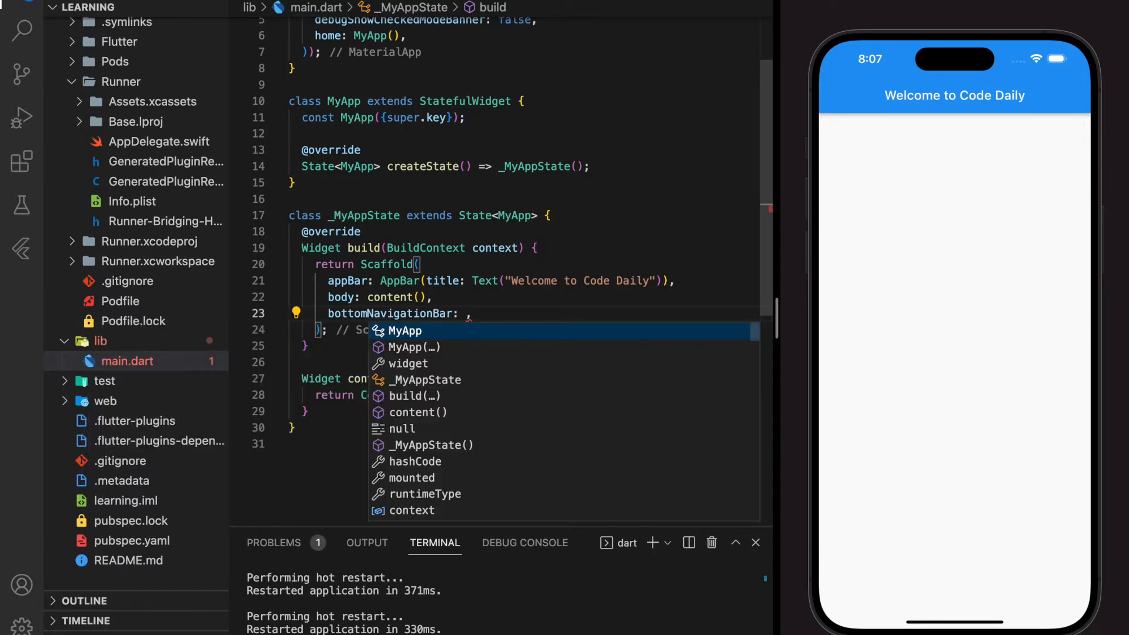
text(BottomNAv)
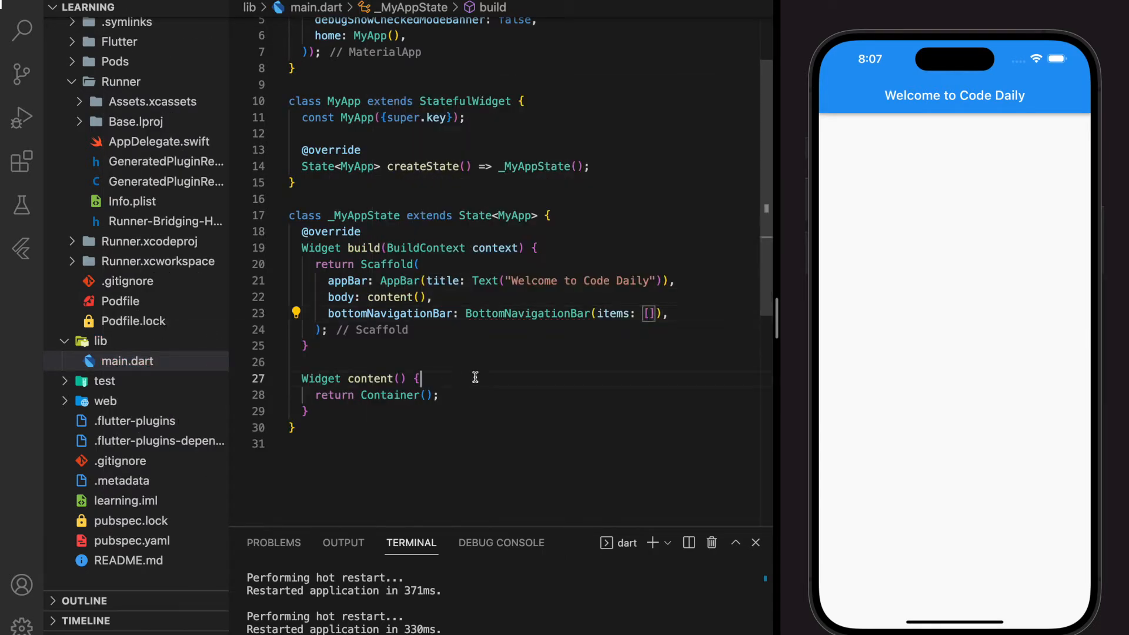
text(BottomNav)
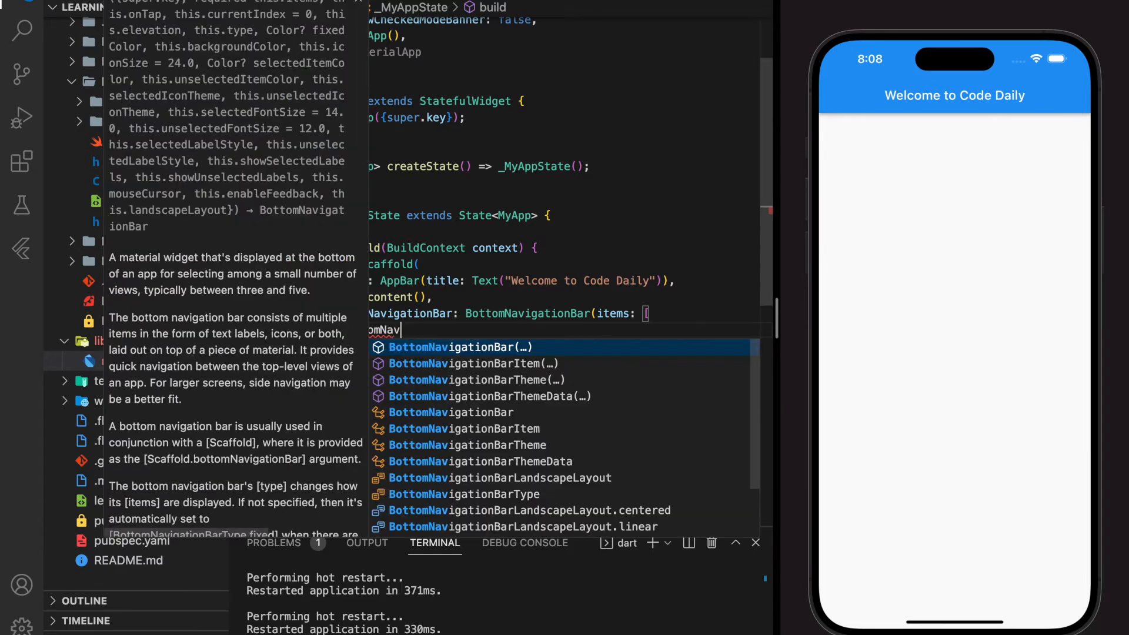
Step: Add three BottomNavigationBarItems with Icons.home, Icons.mail_rounded and Icons.settings
click(472, 363)
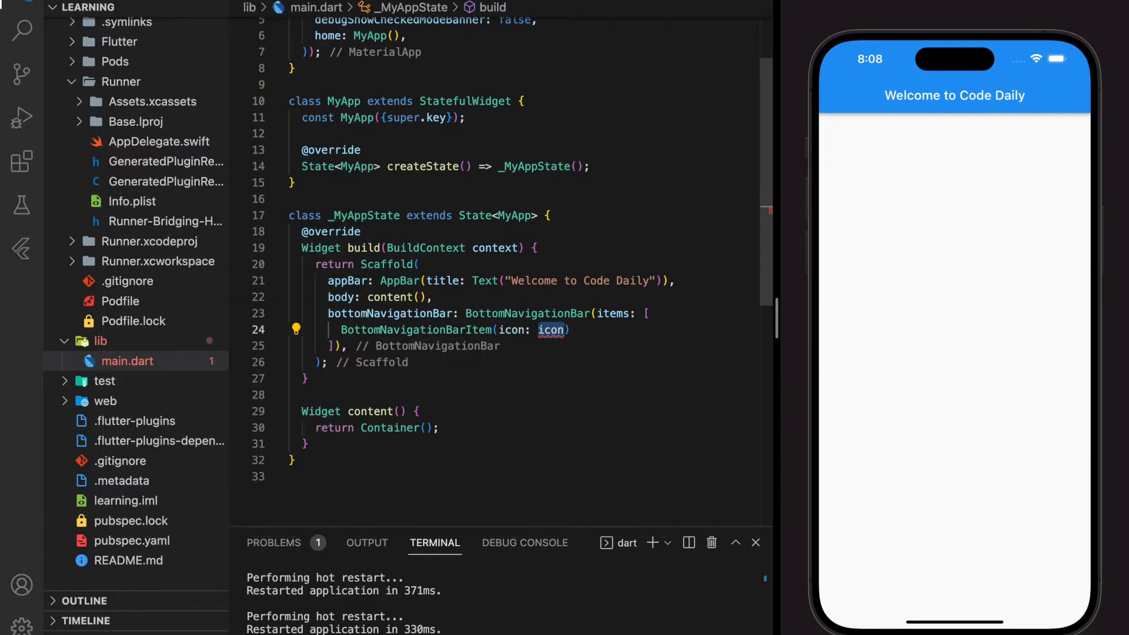
text(Icon(Icons.),)
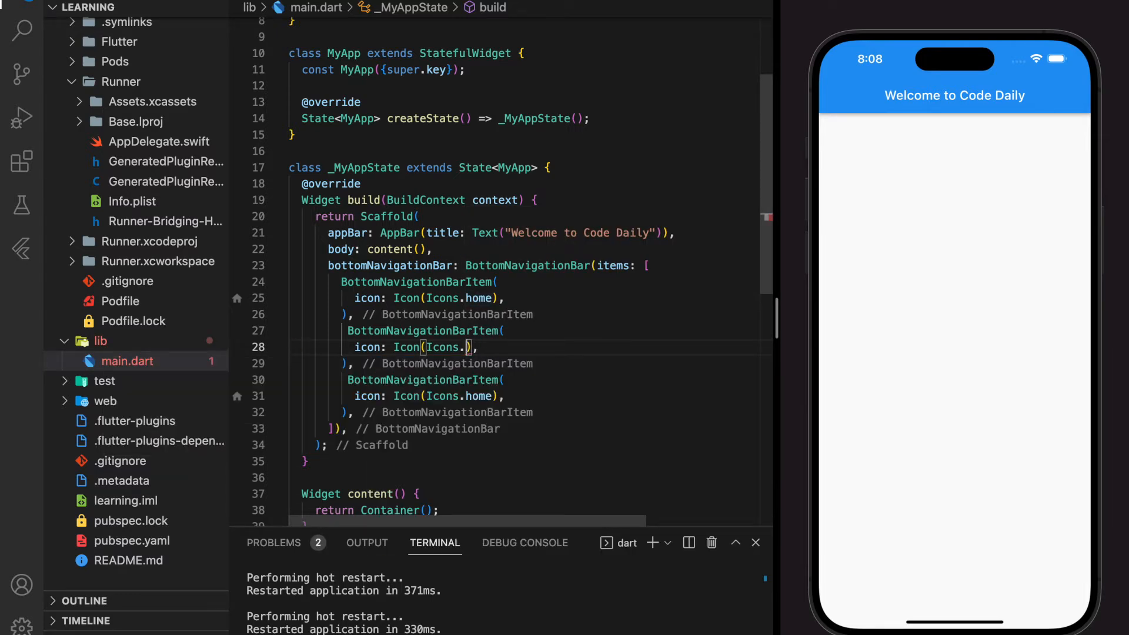
text(mail_rounded)
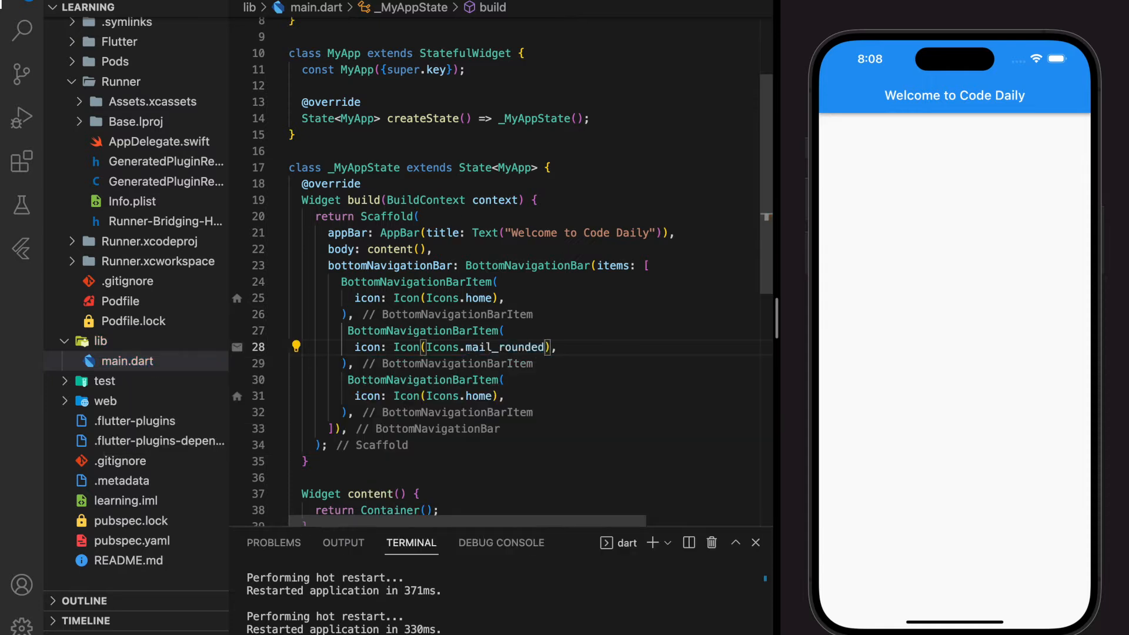
mouse_move(491, 396)
text(s)
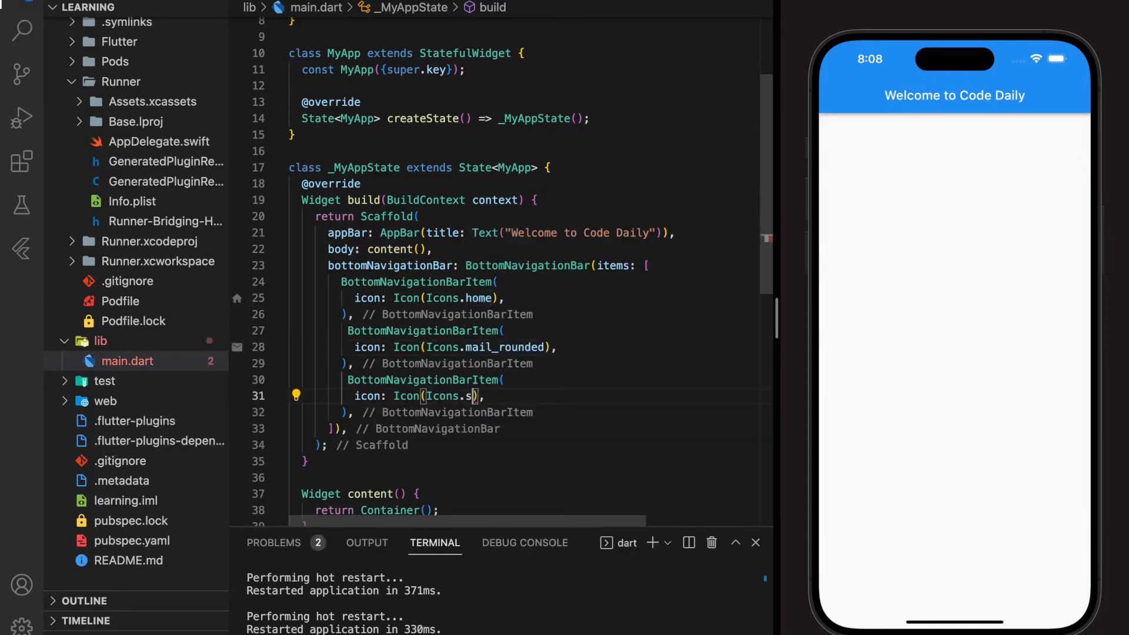
text(ettings)
text(label:)
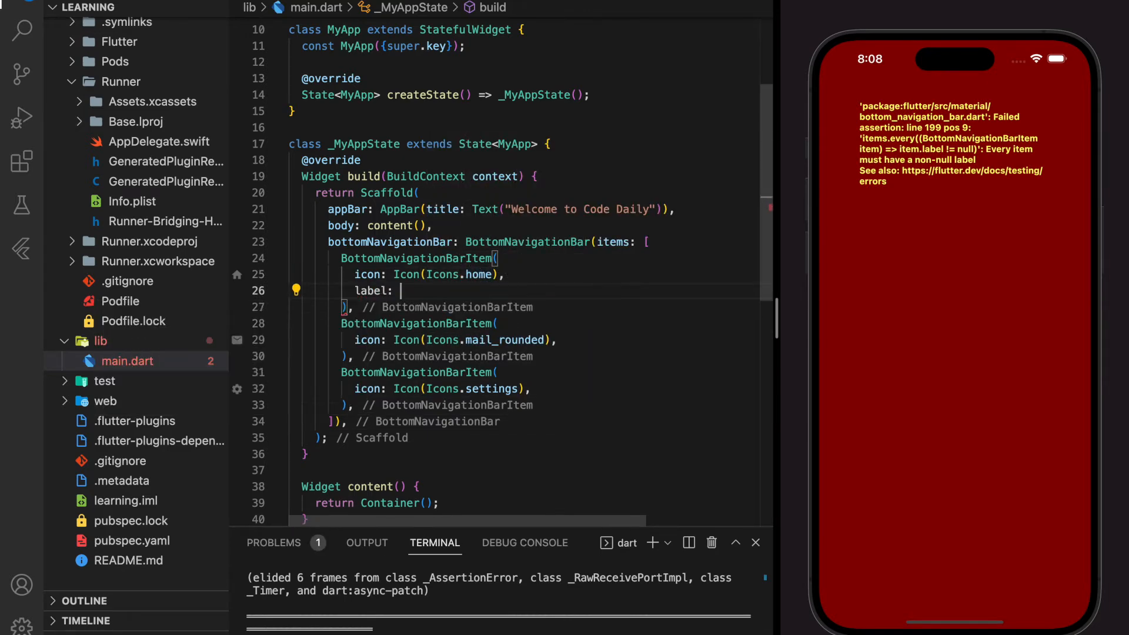
Step: Give the items labels "Home" and "Inbox", and an empty label for the third
text("Home",)
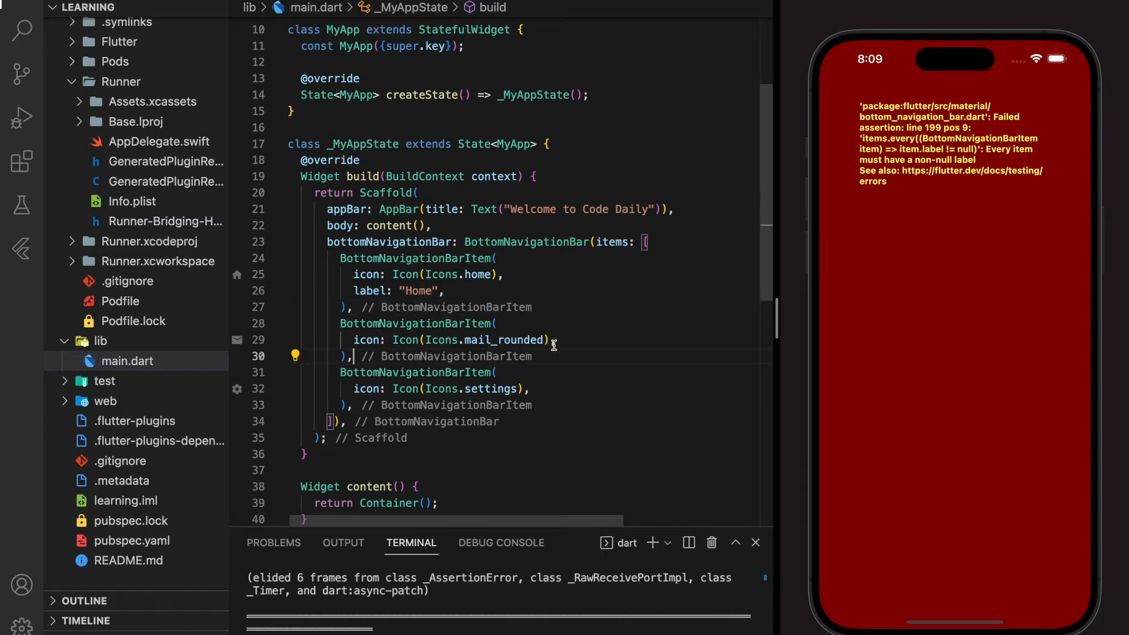
text(label:)
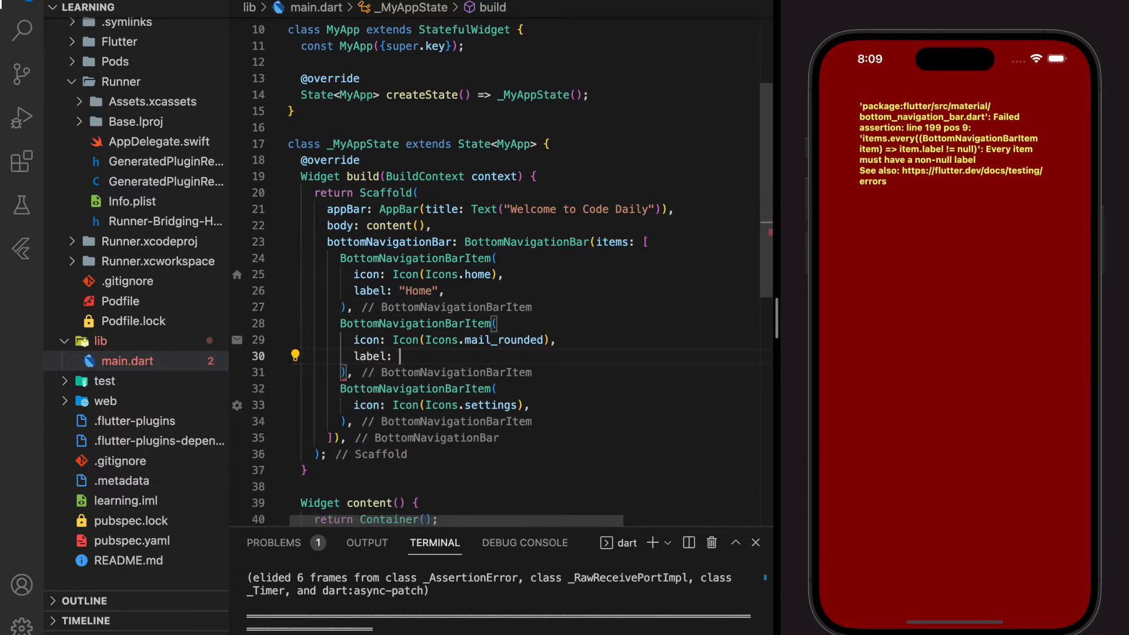
text(")
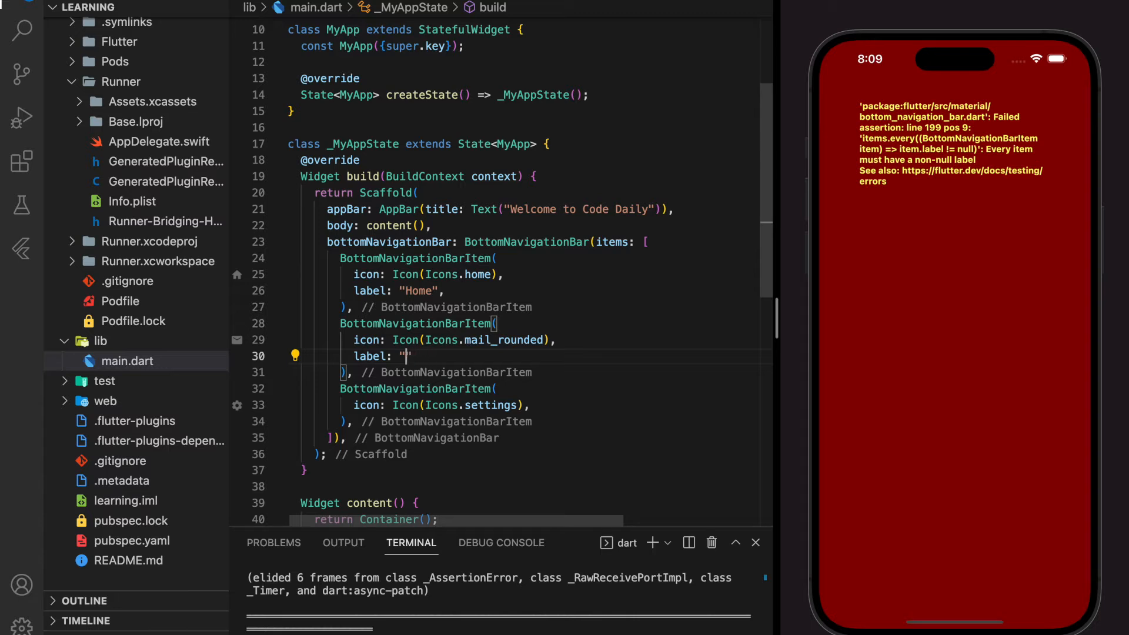
text(Inbox)
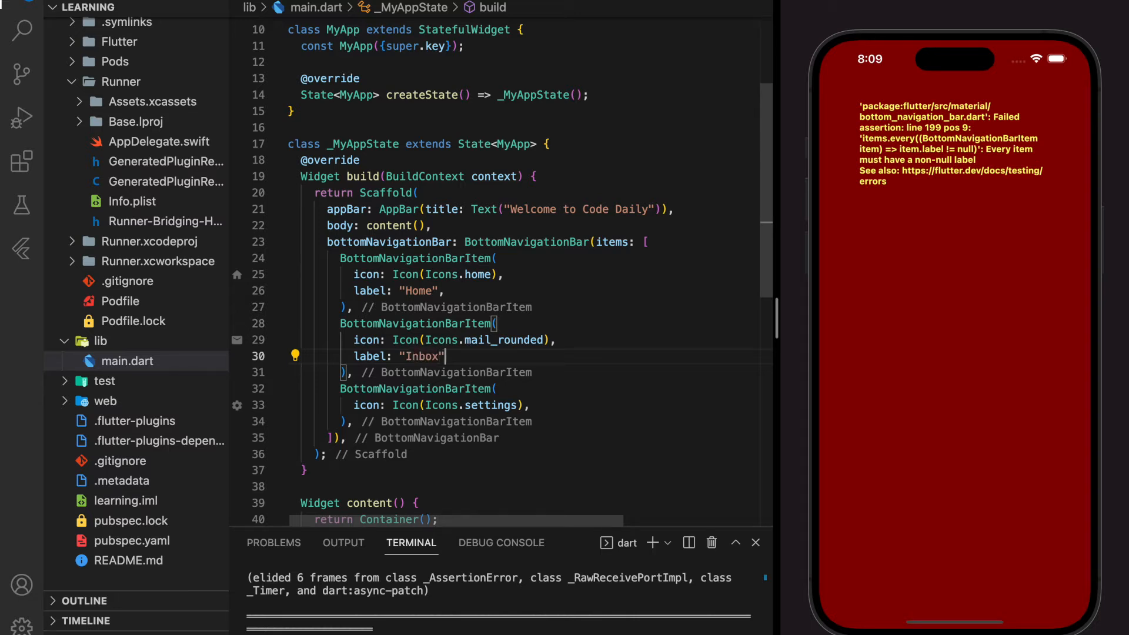
text(label: "")
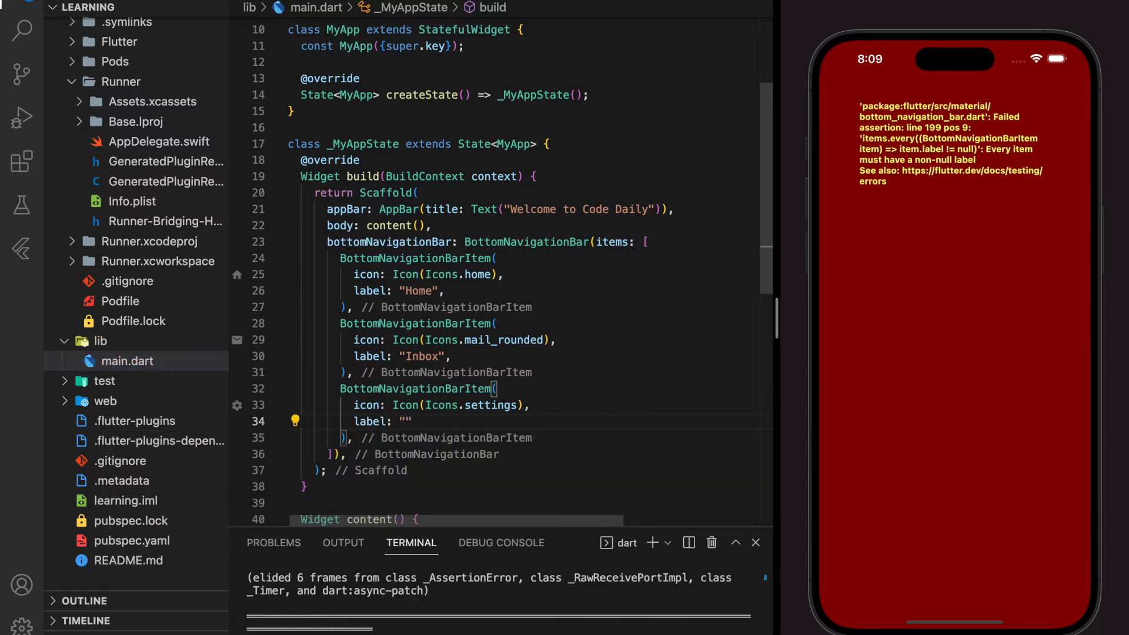
text(Setting)
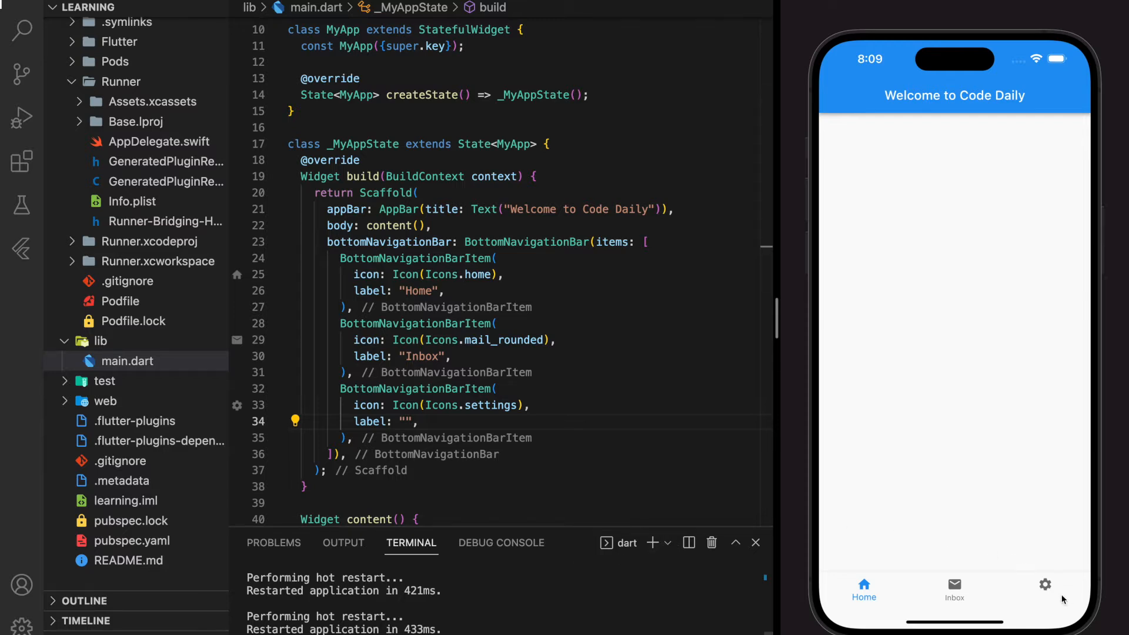
mouse_move(680, 468)
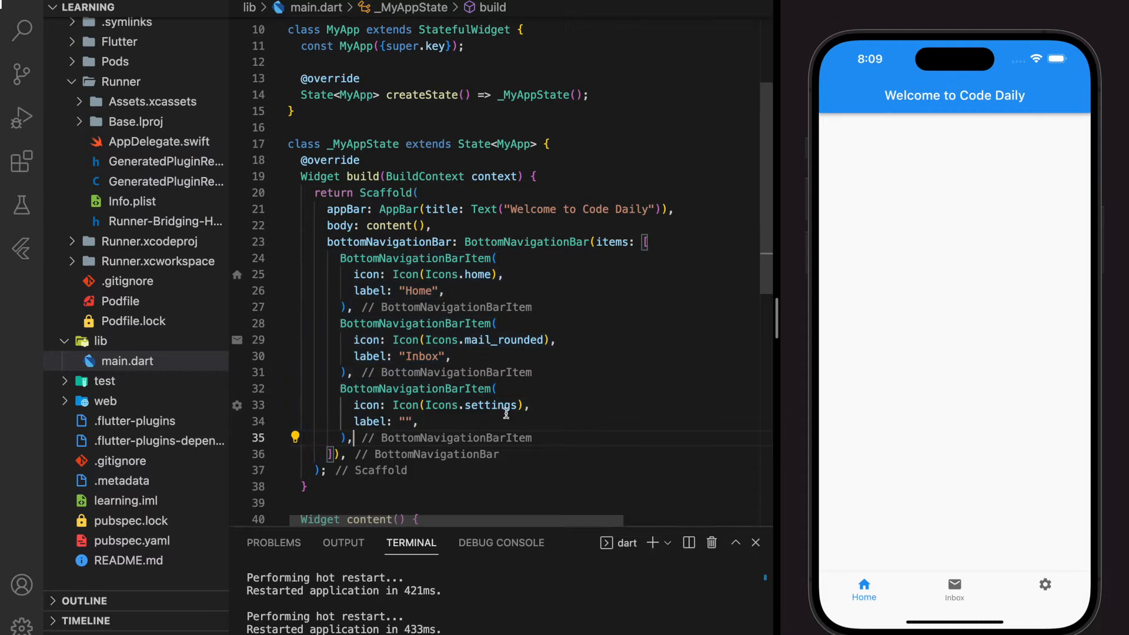
Step: Fill the third item's empty label with "Setting" and hot reload the simulator
text(Setting)
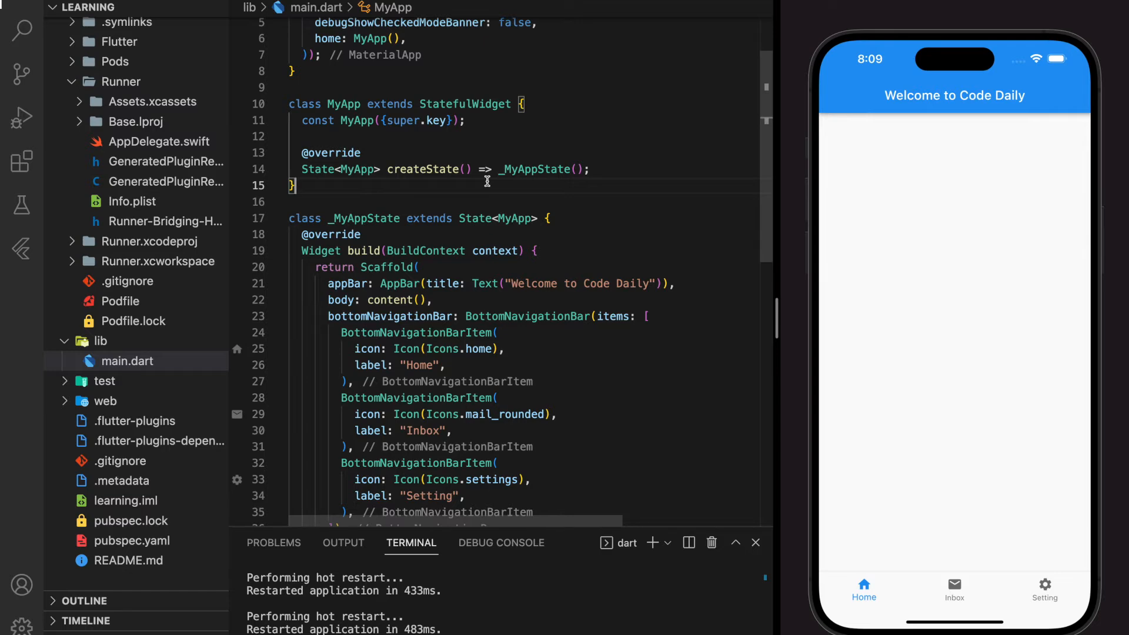
Step: Declare int _selectedIndex = 0; above class _MyAppState and copy the variable name
text(int)
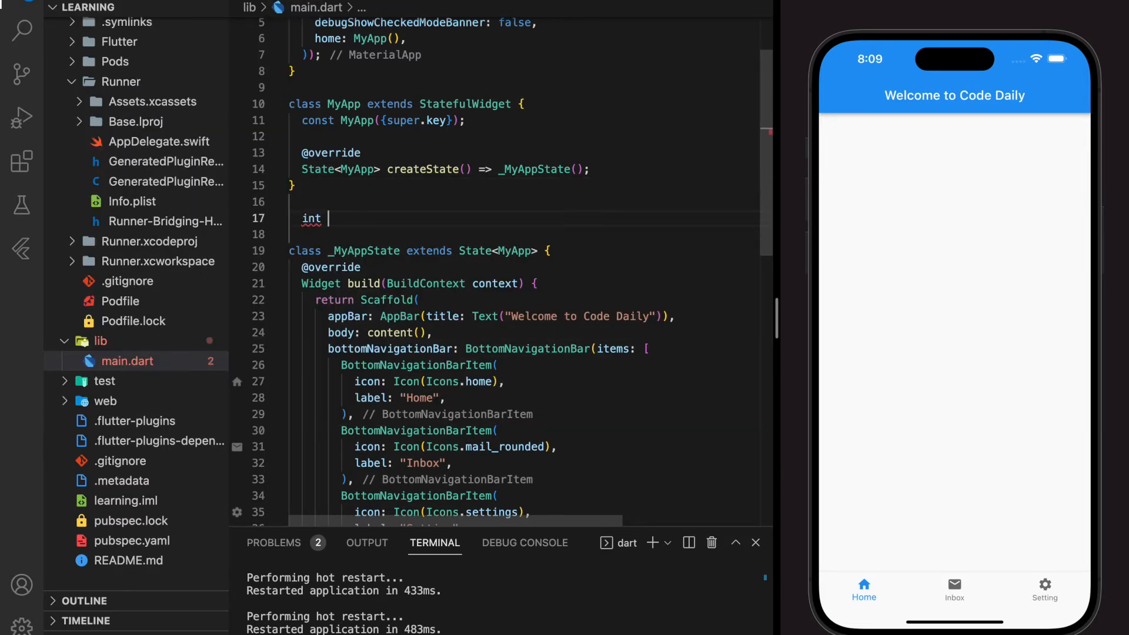
text(_selectedI)
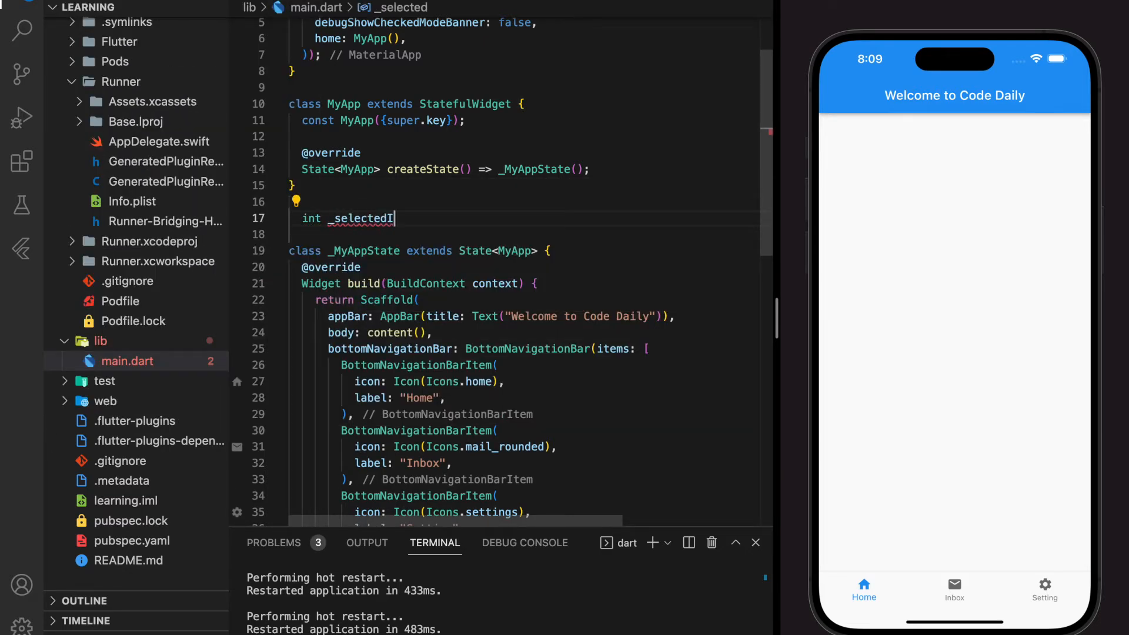
text(ndex = 0;)
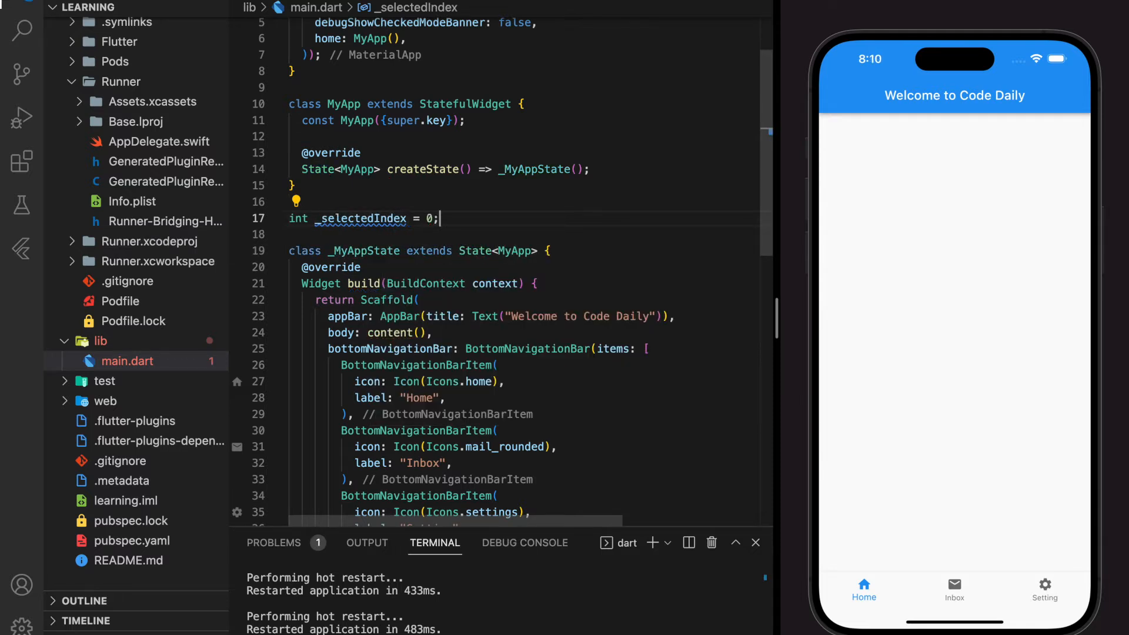
double_click(382, 218)
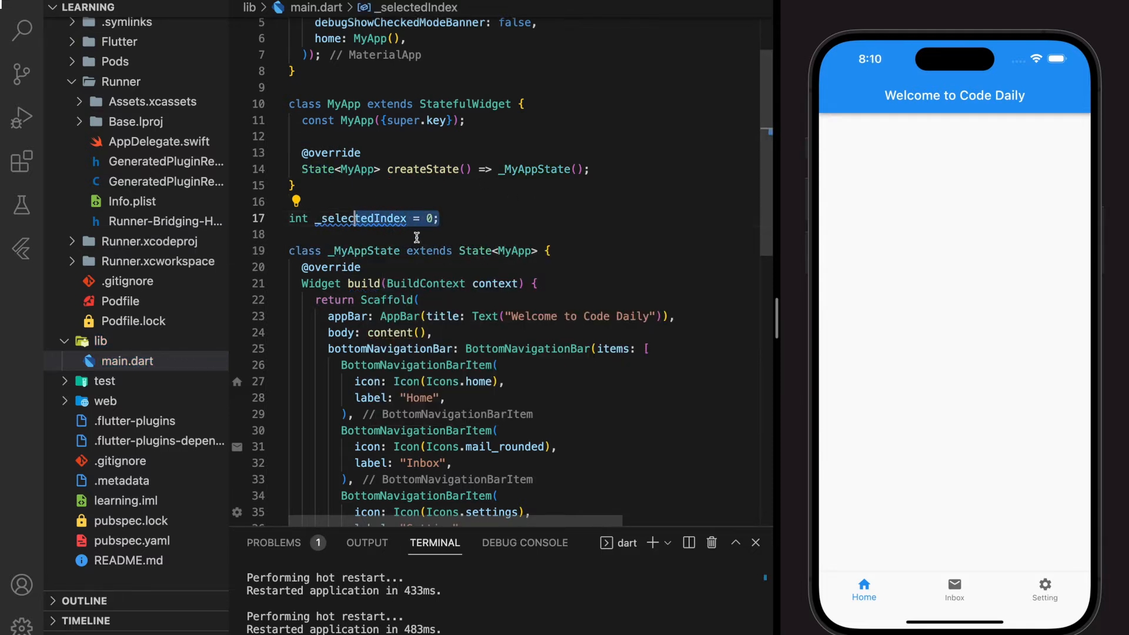
scroll(down, 3)
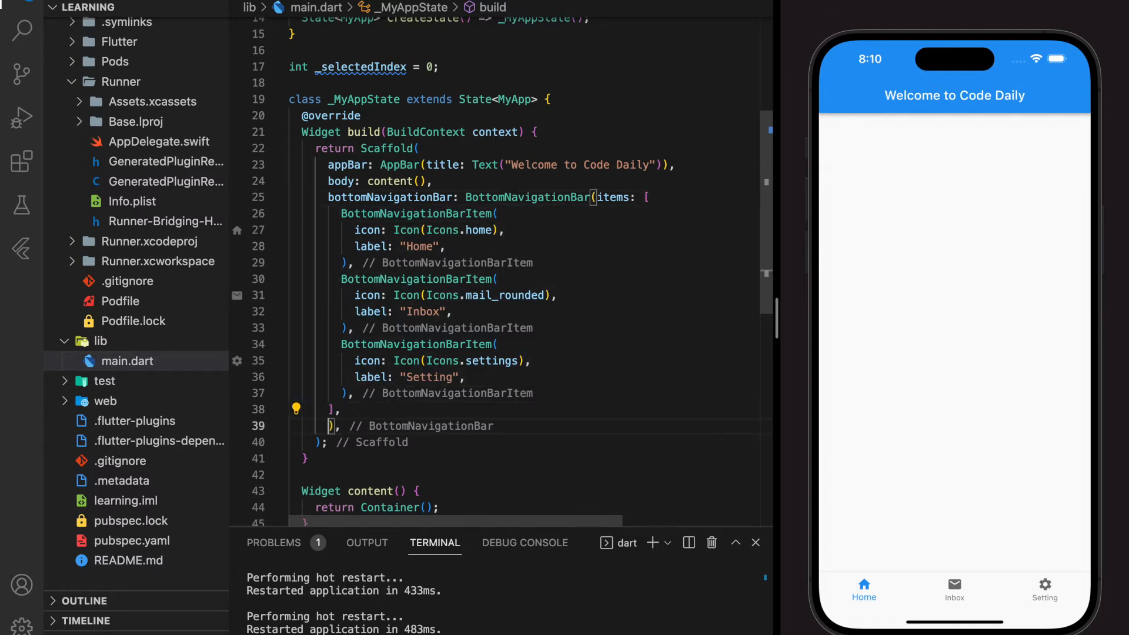
Step: Add currentIndex: _selectedIndex after the items list, then test tab switching in the simulator
text(currentIndex: _selectedIndex,)
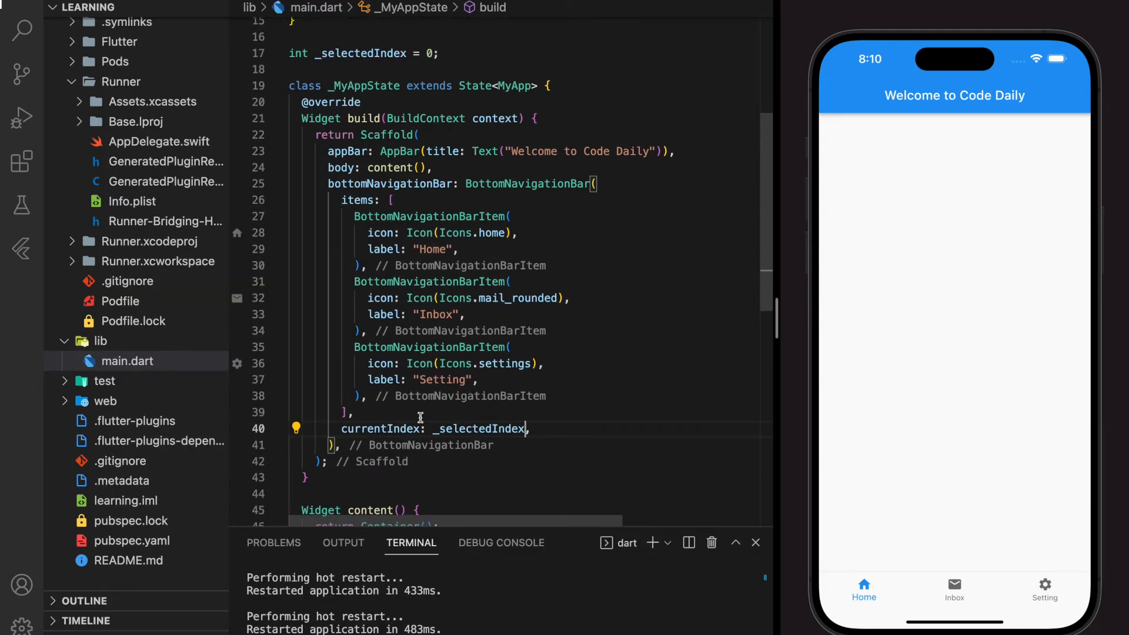
scroll(down, 3)
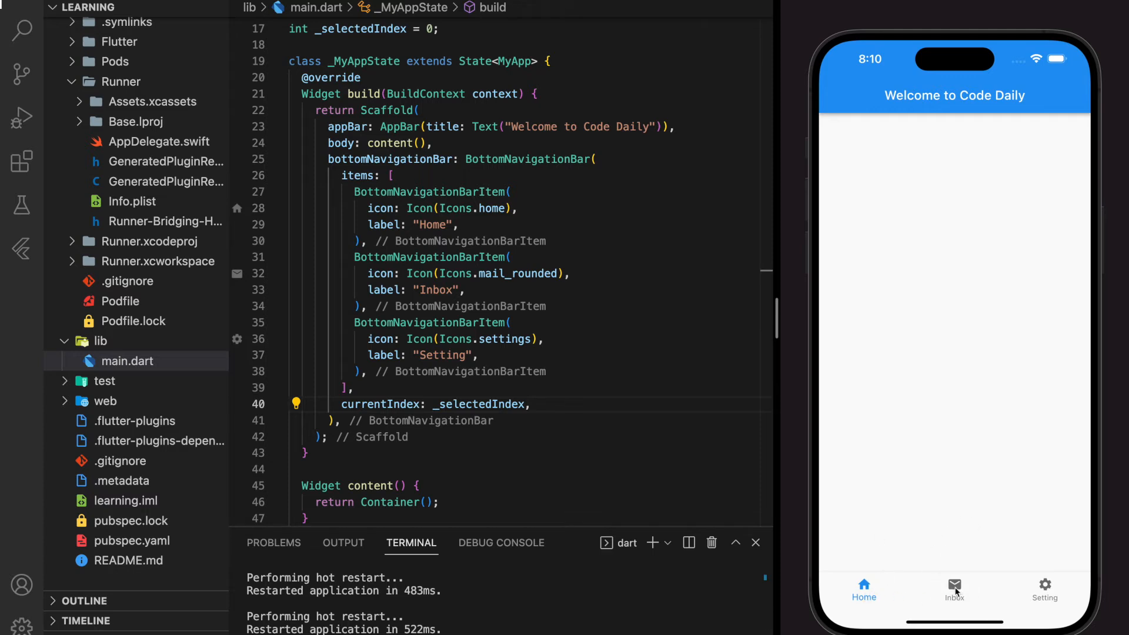
click(863, 589)
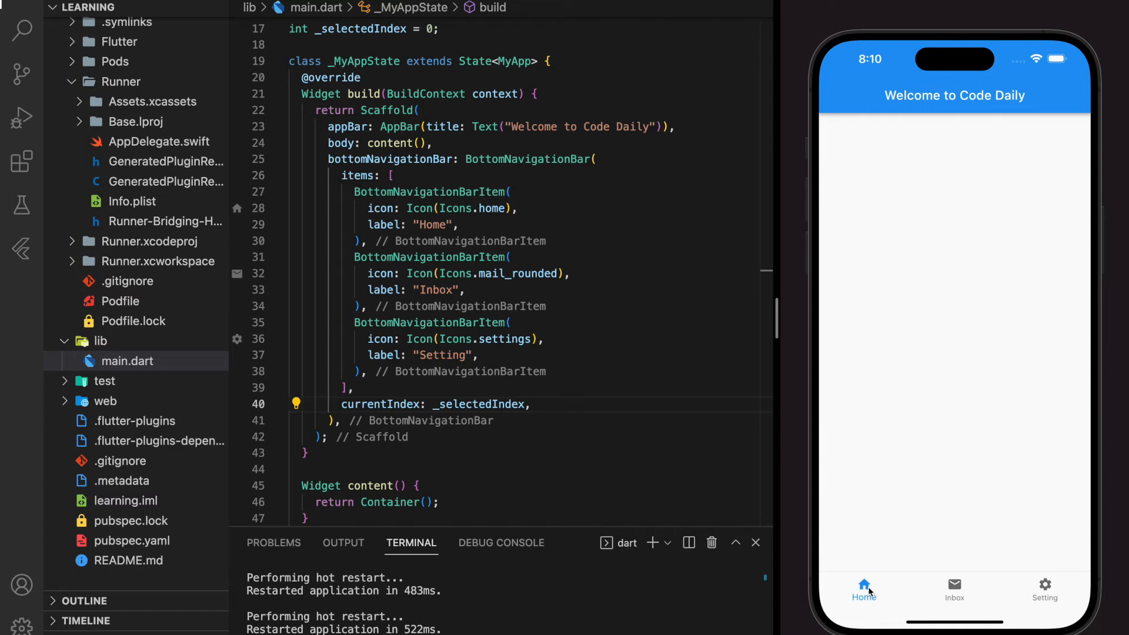
mouse_move(510, 417)
text(onTap: ,)
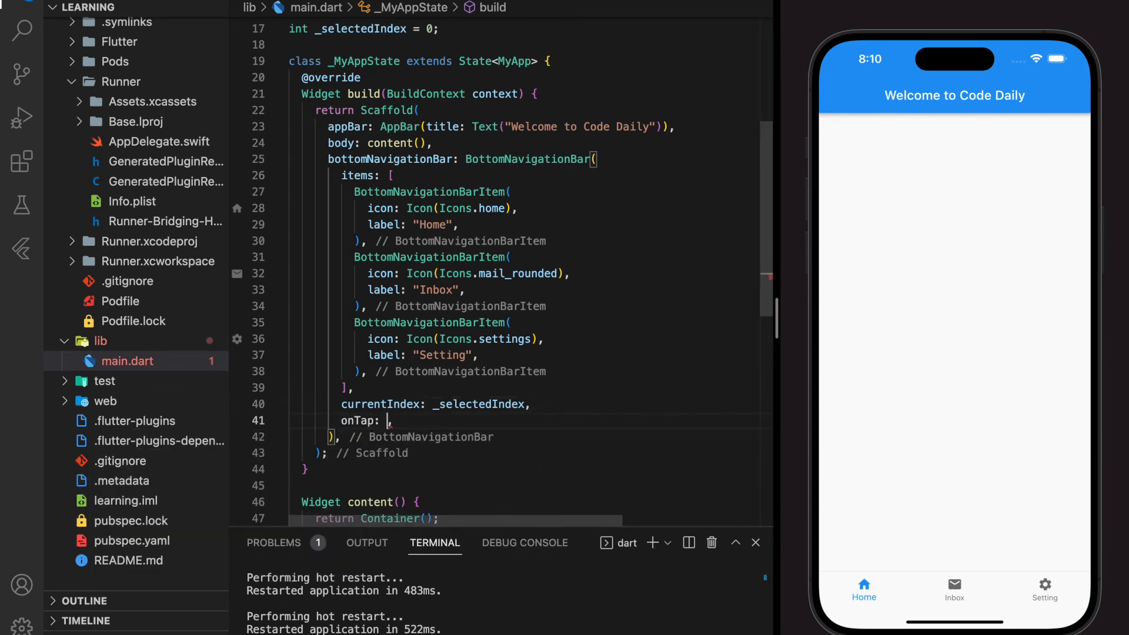
Step: Make onTap run setState(() { _selectedIndex = value; }) and hot restart the app
text((){})
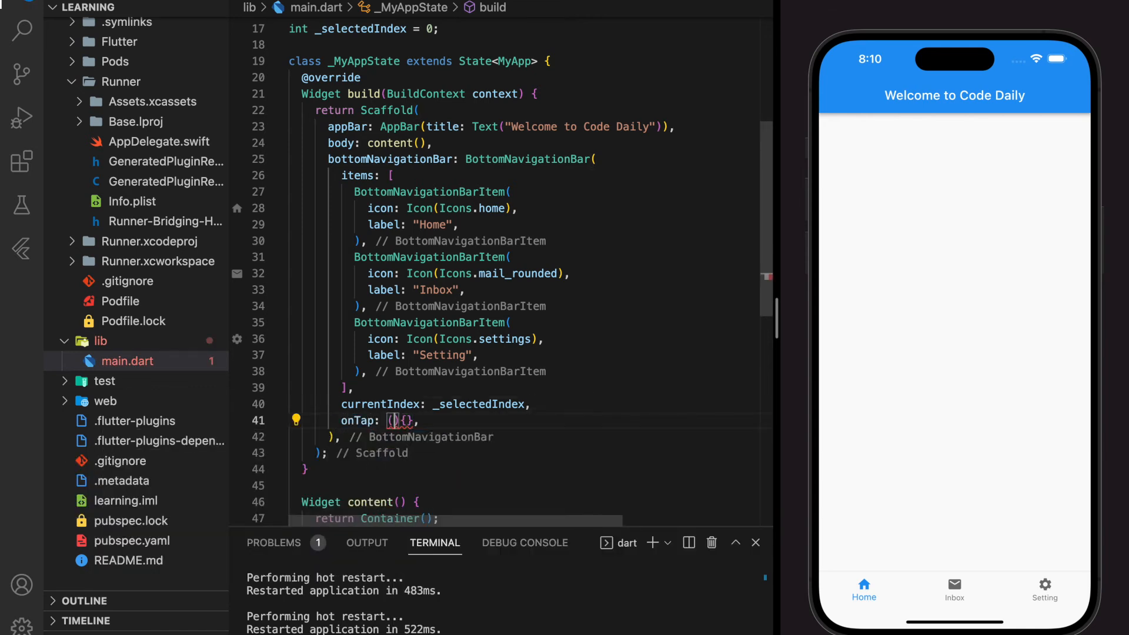
text(value)
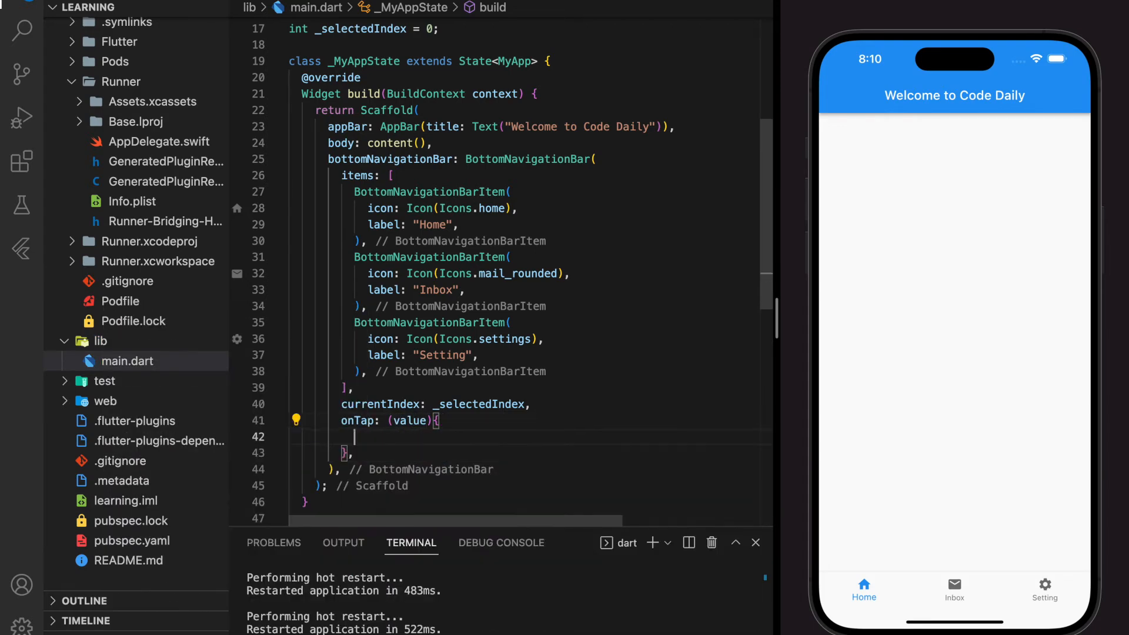
mouse_move(411, 421)
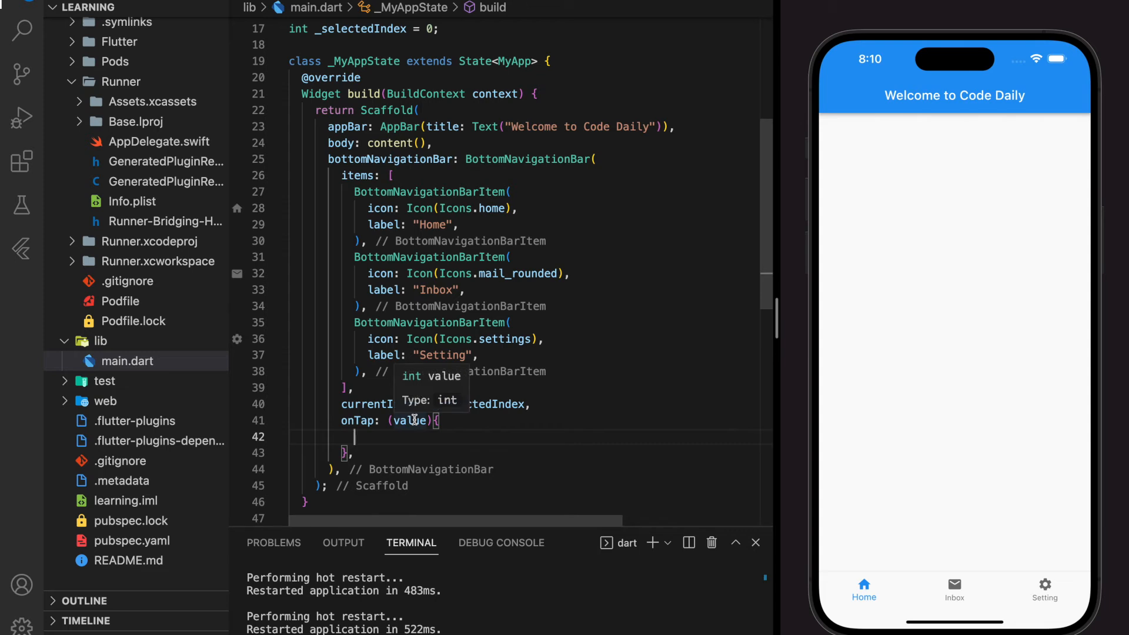
mouse_move(385, 439)
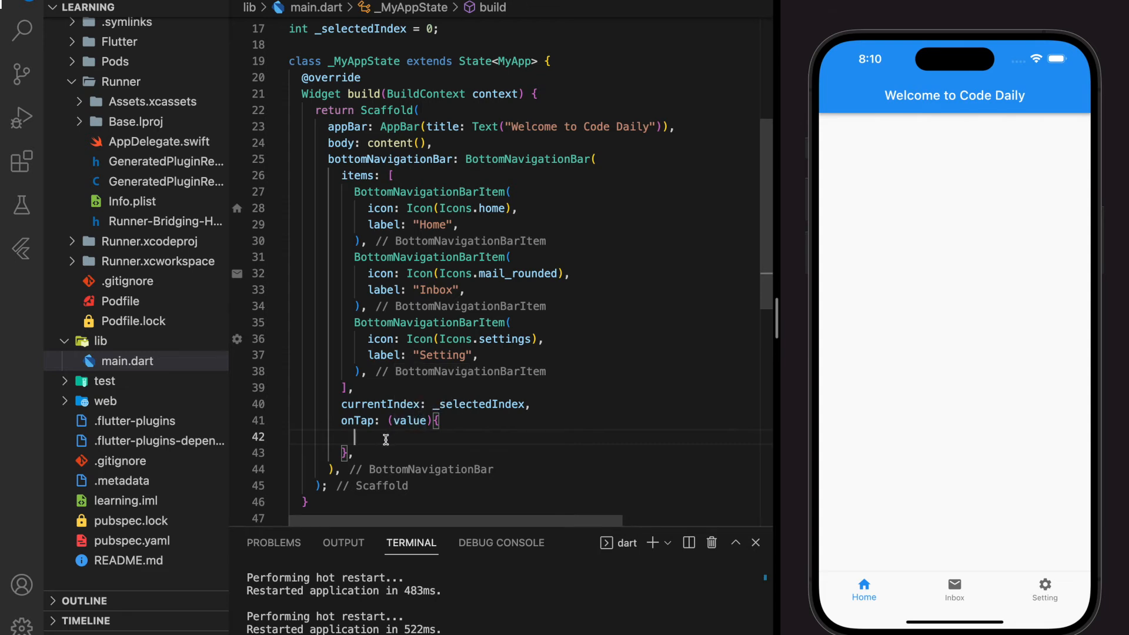
scroll(down, 3)
text(setState(() {)
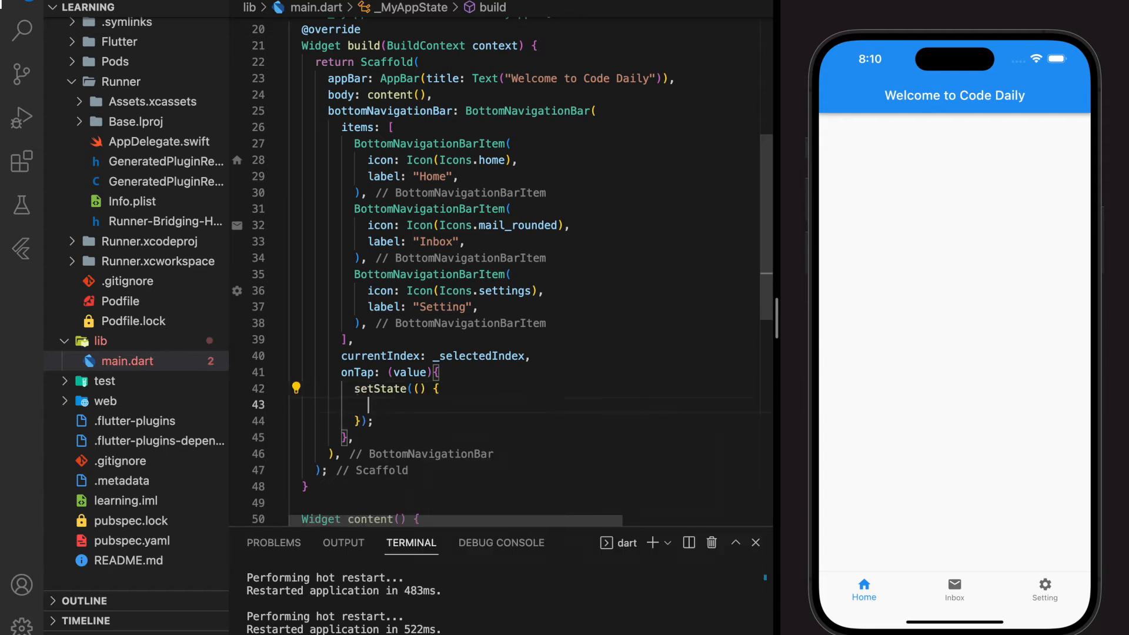
text(_selectedIndex = value;)
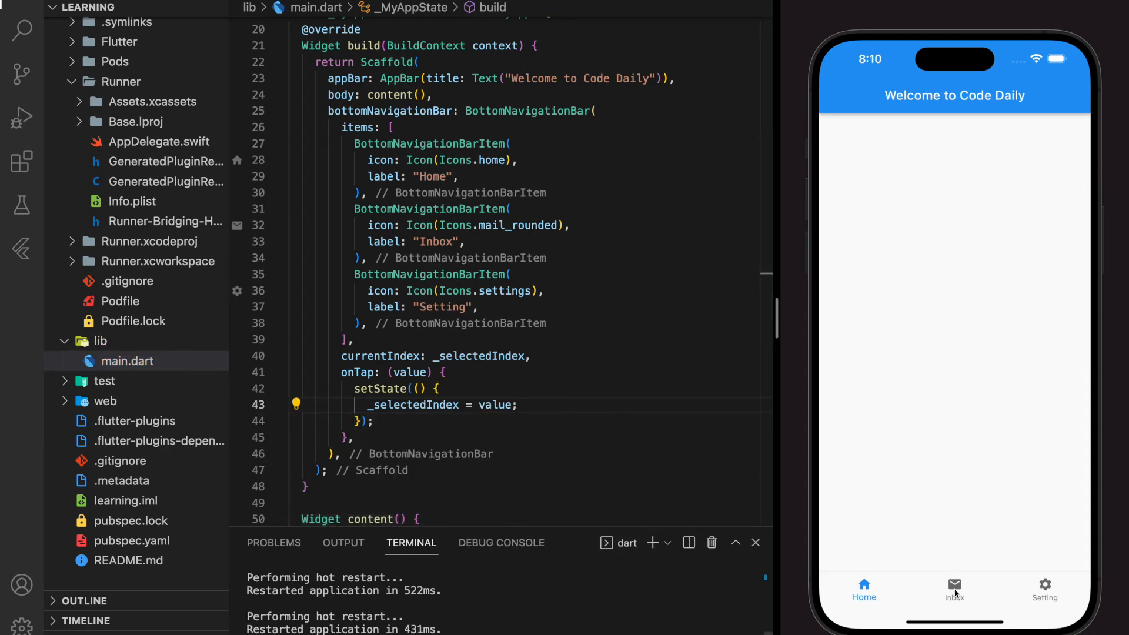
click(954, 588)
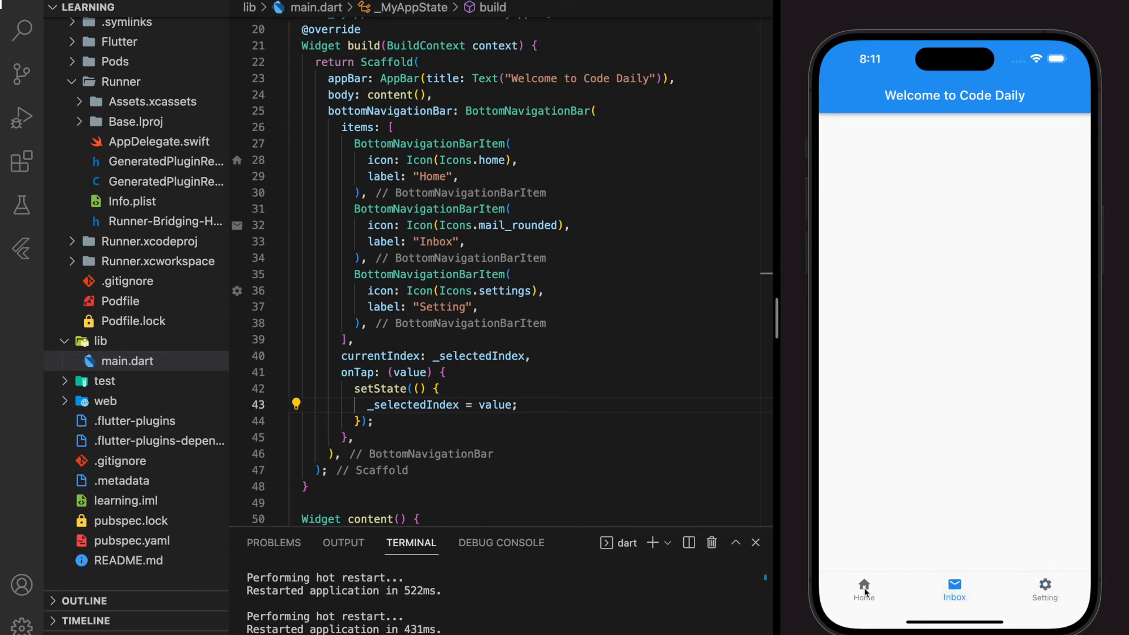
click(1045, 589)
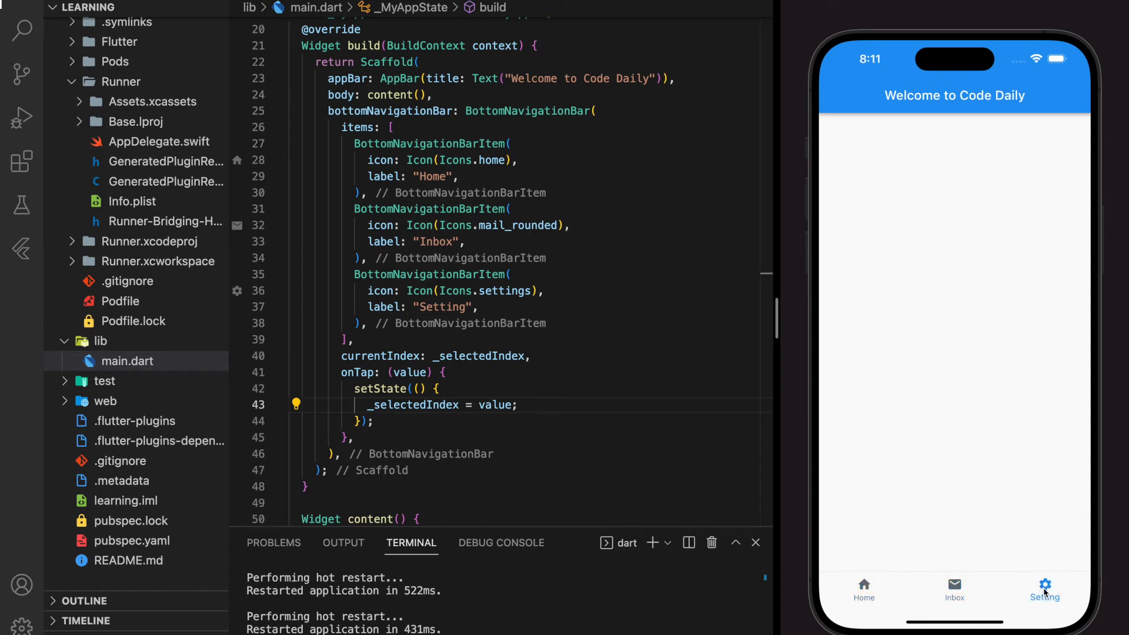
click(953, 589)
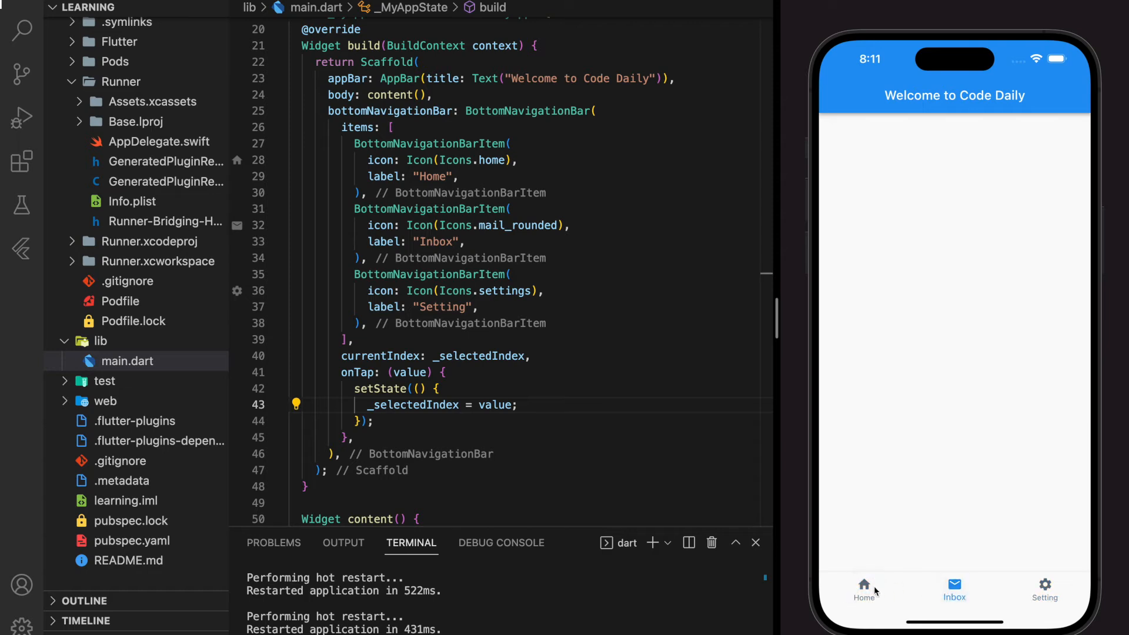
click(863, 589)
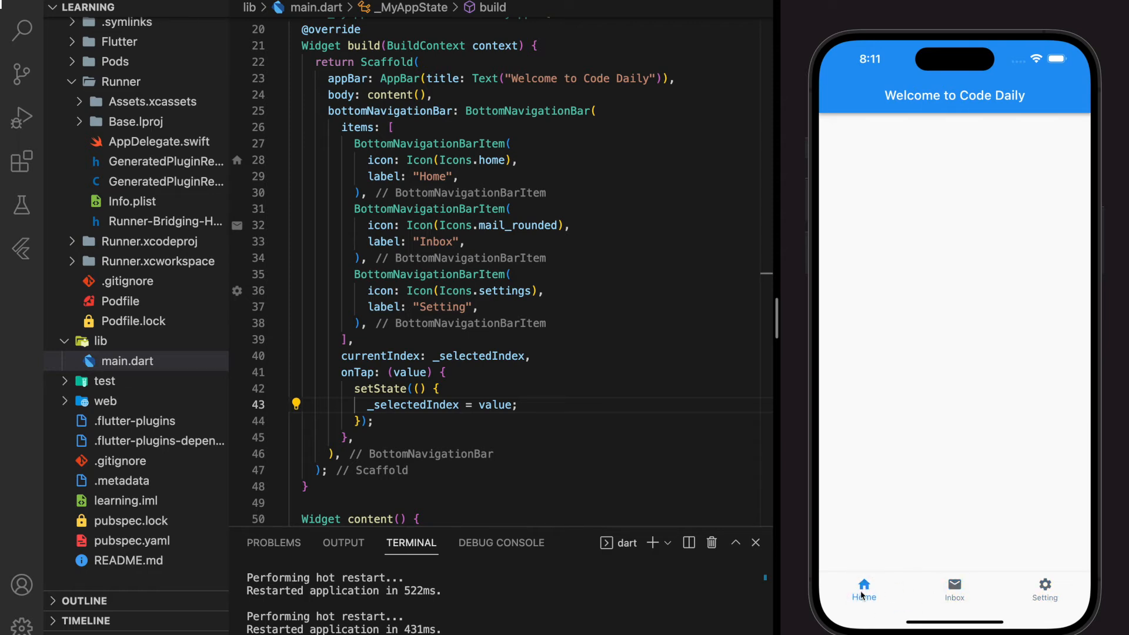
mouse_move(923, 369)
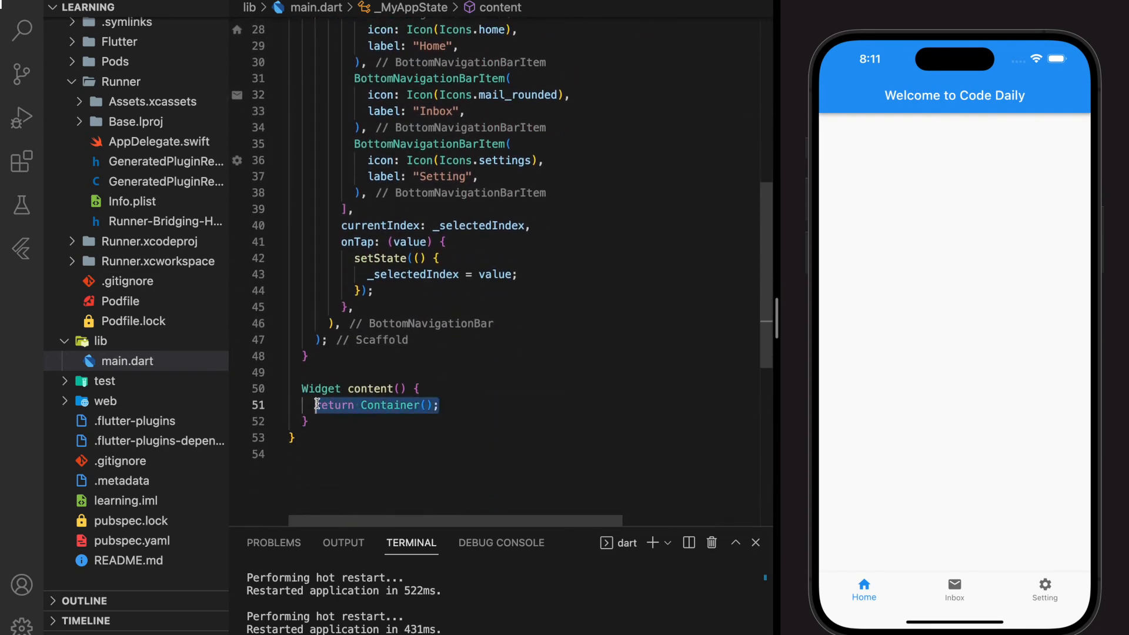
Step: Replace return Container(); with a switch on _selectedIndex, case 0 returning Center(child: Container())
click(387, 405)
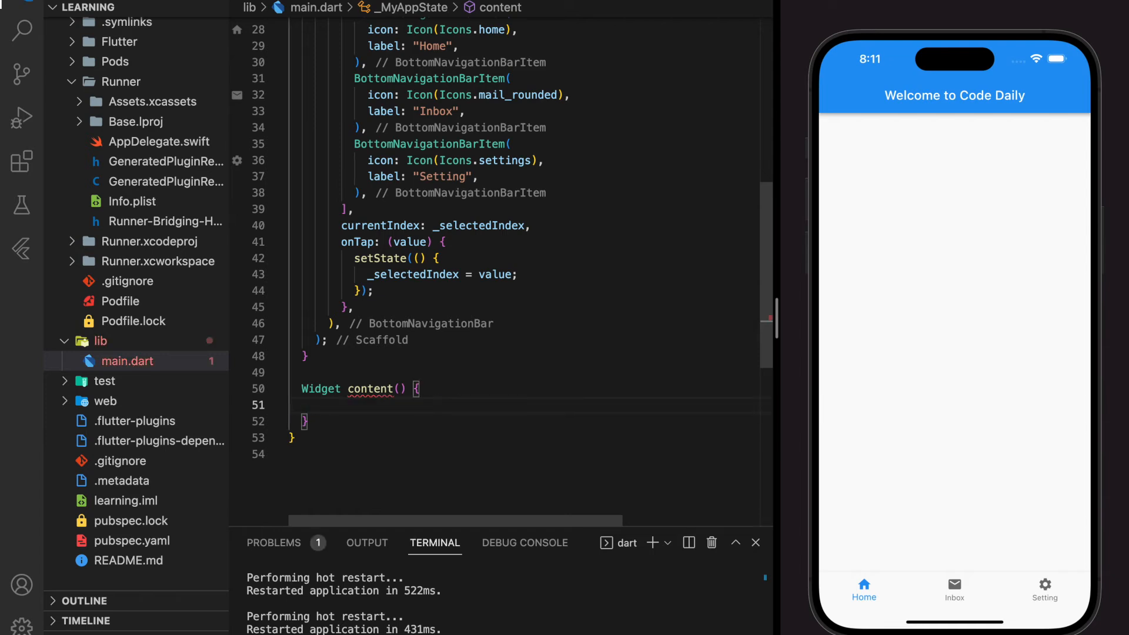
text(switch (_selectedIndex) {)
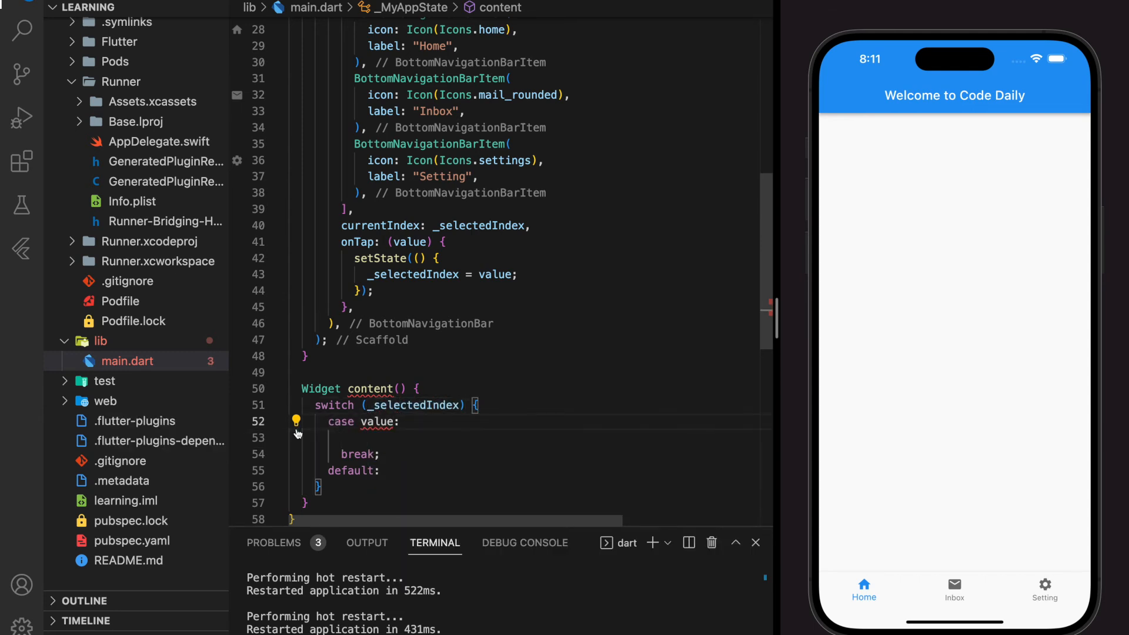
key(Backspace)
text(0)
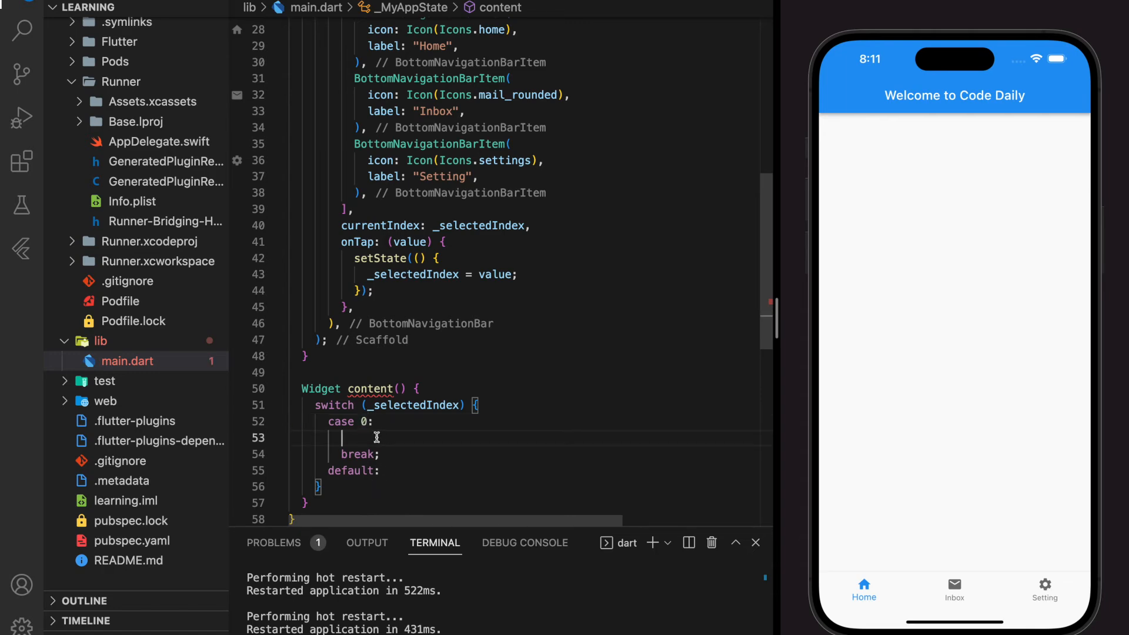
text(return Center(child: Container());)
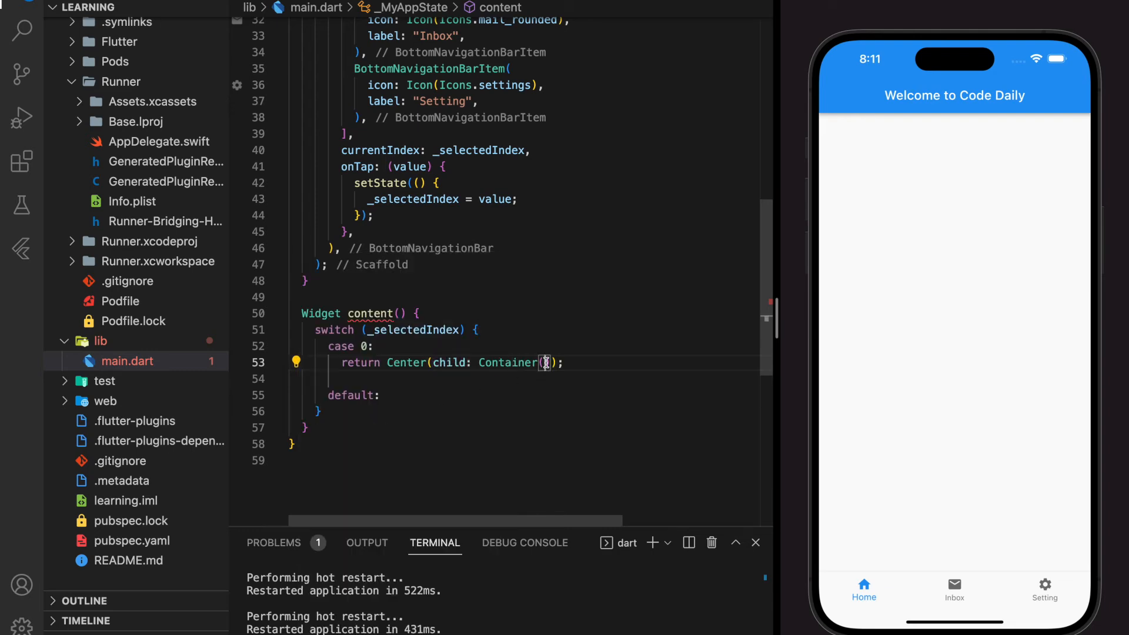
Step: Return Text "Home Display", "Inbox Display", "Setting Display" per case, and Container() by default
text(TExt,)
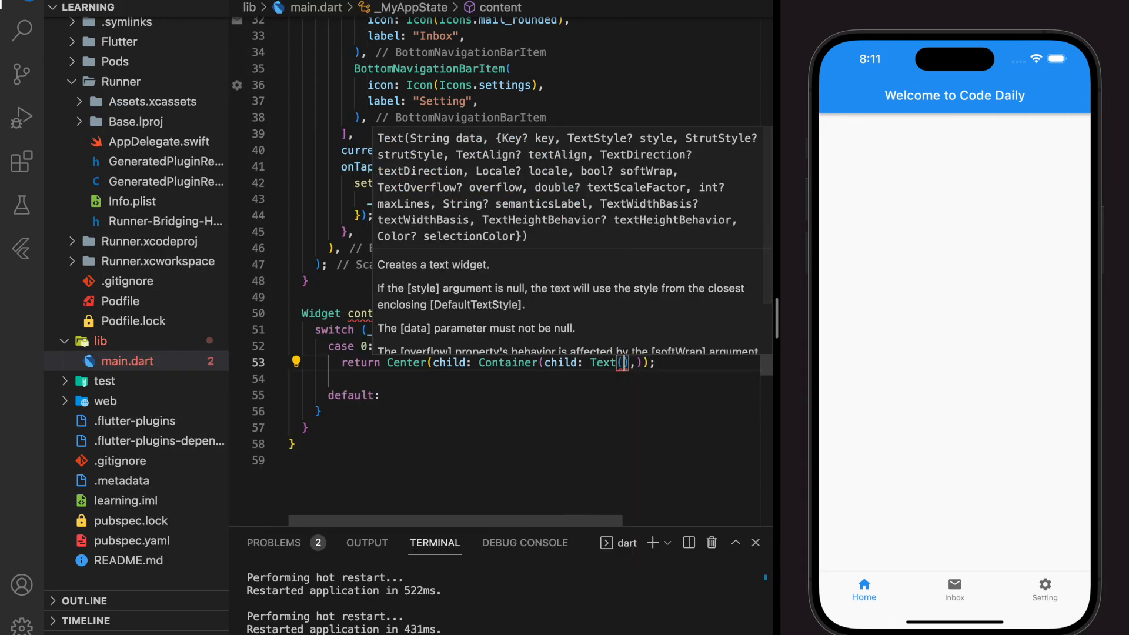
text("Home D")
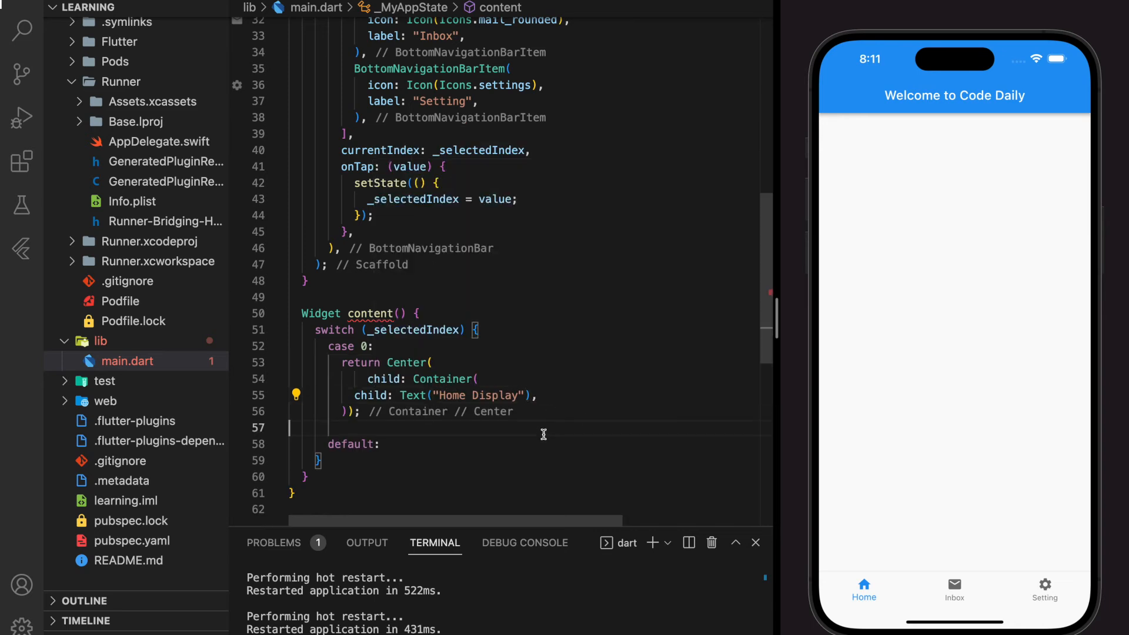
mouse_move(386, 420)
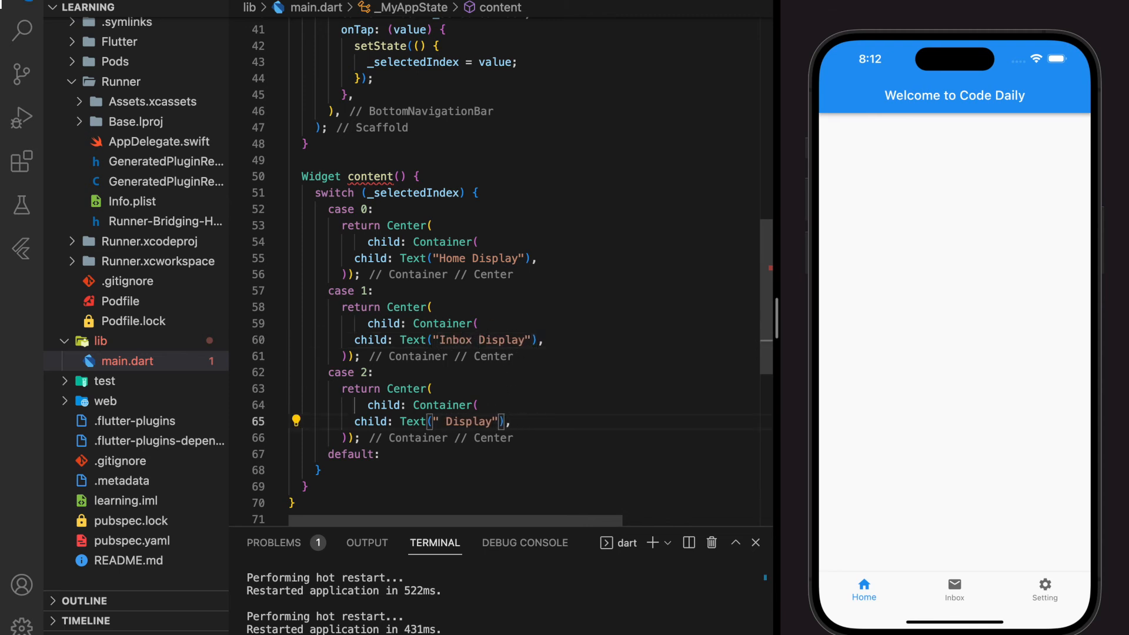
text(Settin)
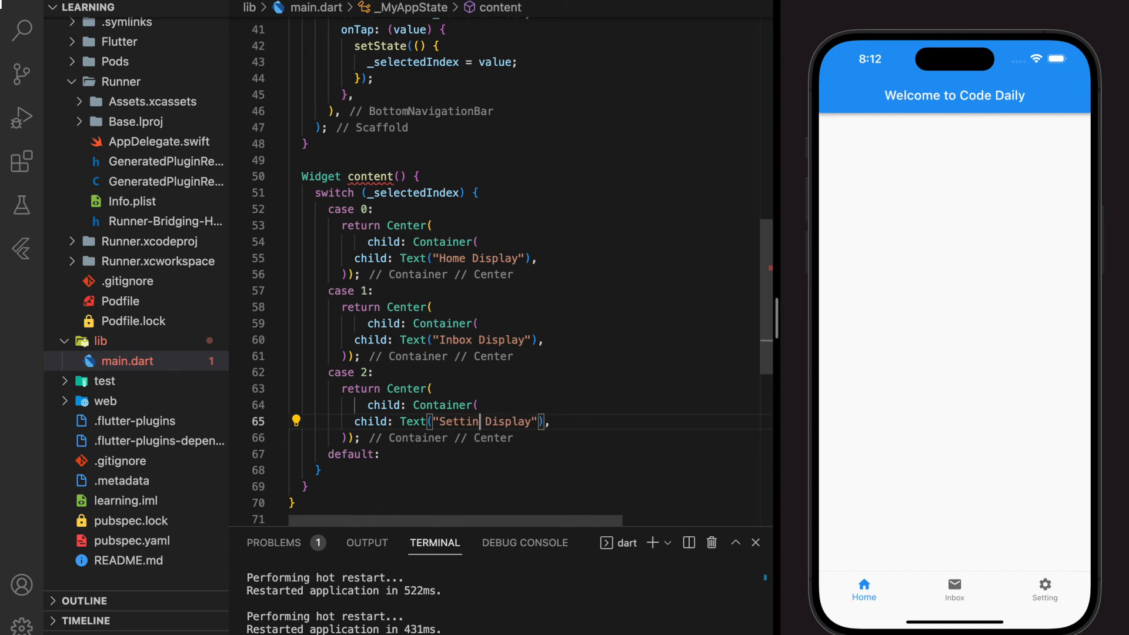
text(g)
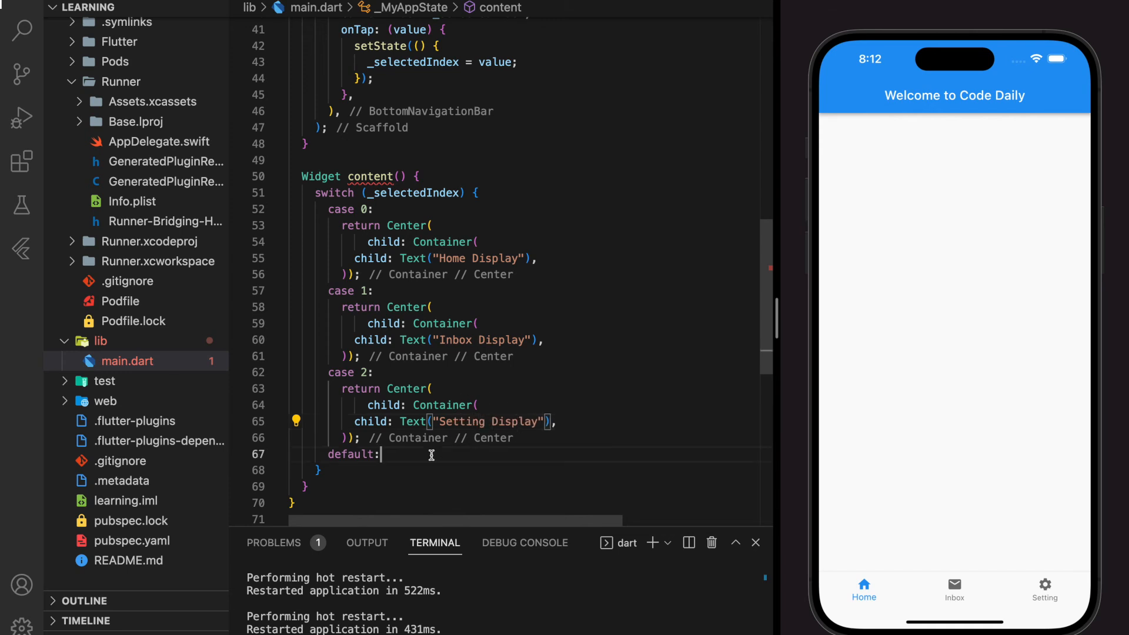
text(return Container();)
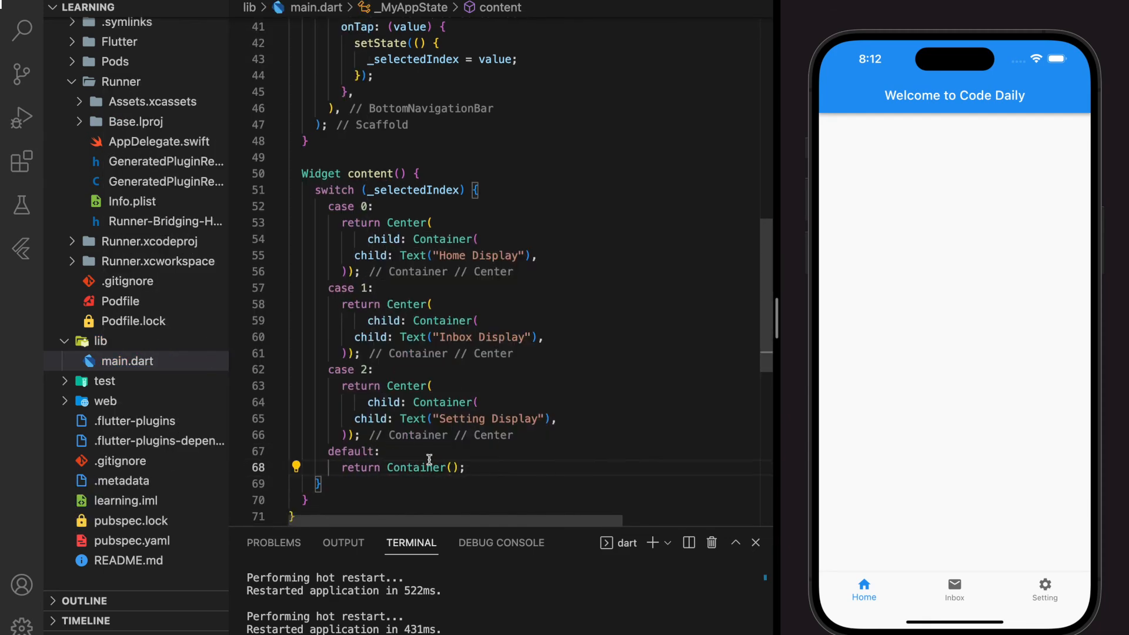
Step: Save main.dart to hot restart and confirm the simulator shows "Home Display" centred
scroll(down, 3)
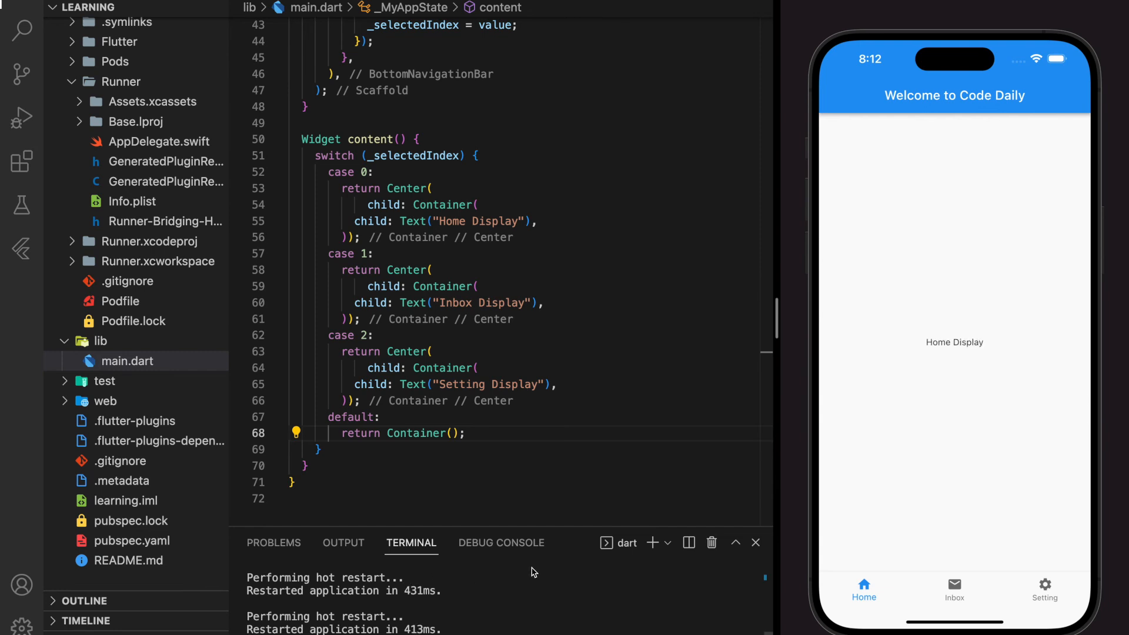
mouse_move(953, 344)
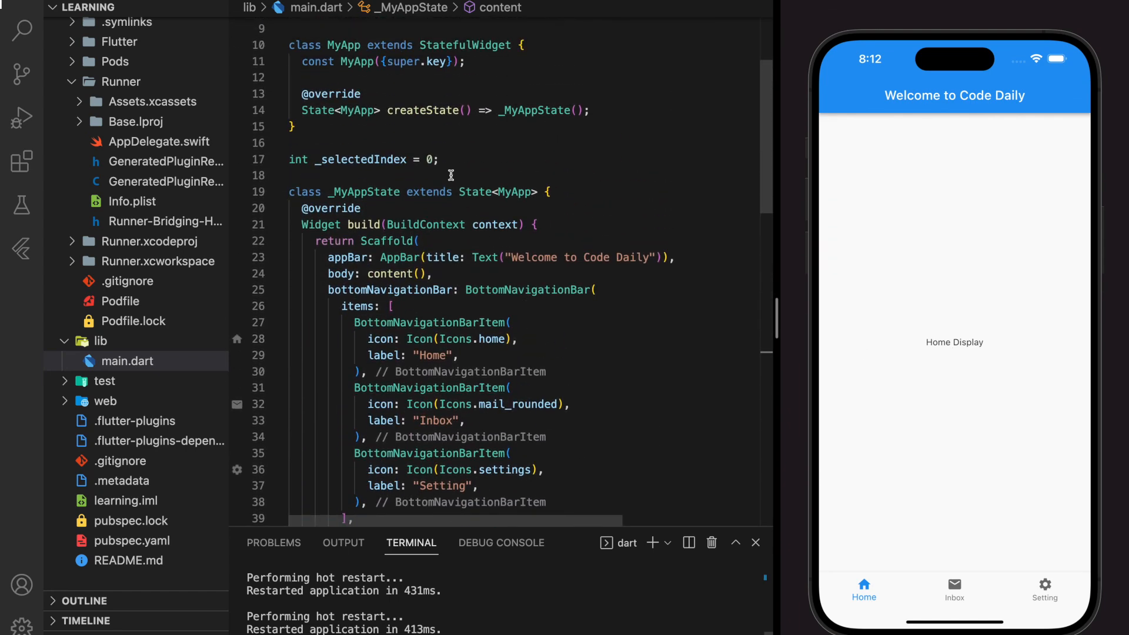
Step: Tap Inbox then Setting in the simulator to see Inbox Display and Setting Display
scroll(down, 3)
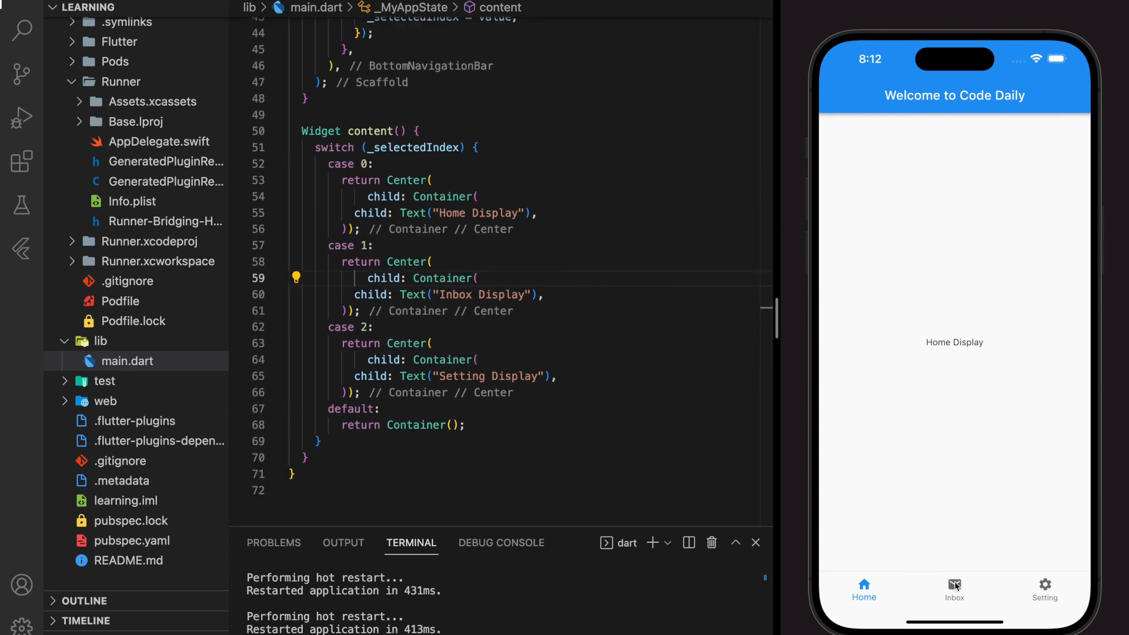
click(953, 590)
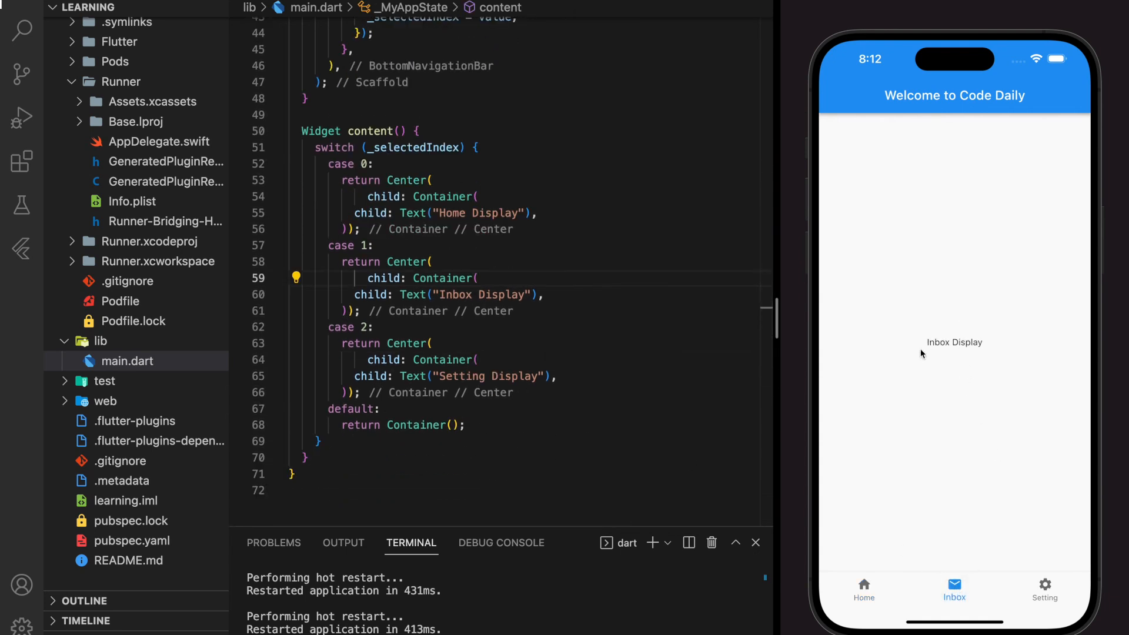
click(1045, 589)
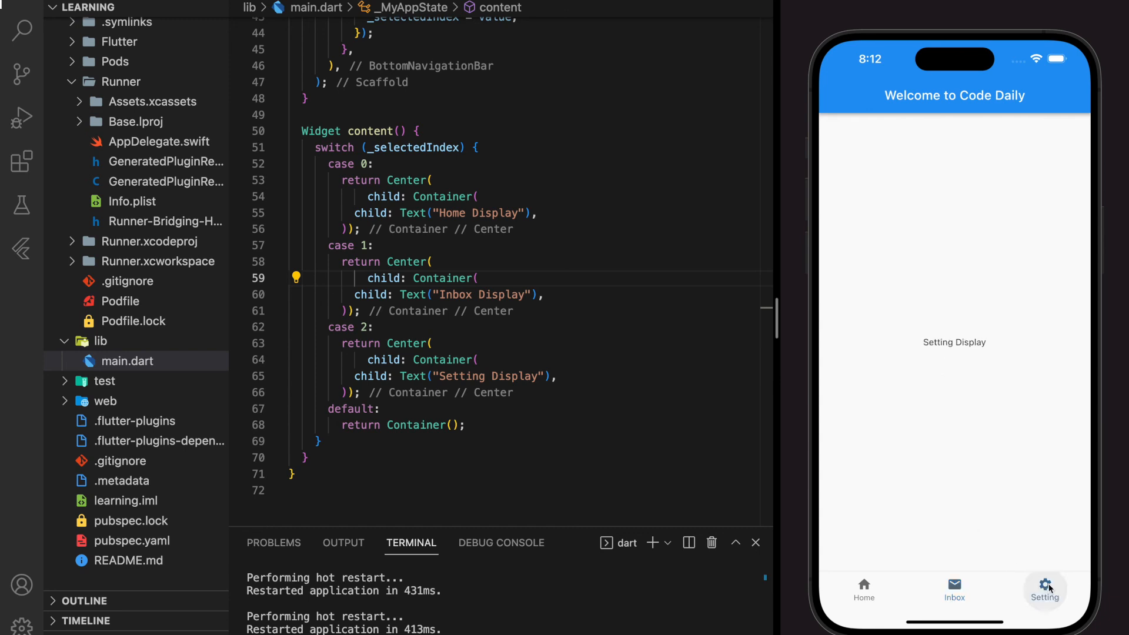
mouse_move(873, 568)
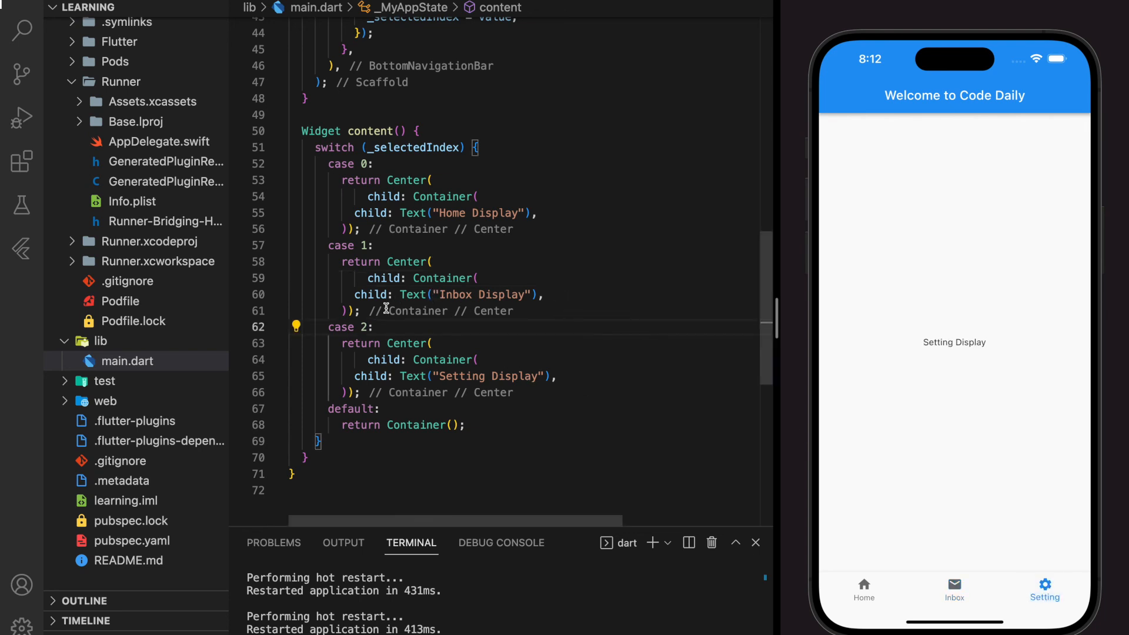
Step: Return the simulator app to the Inbox tab so it shows Inbox Display
drag(387, 261, 358, 311)
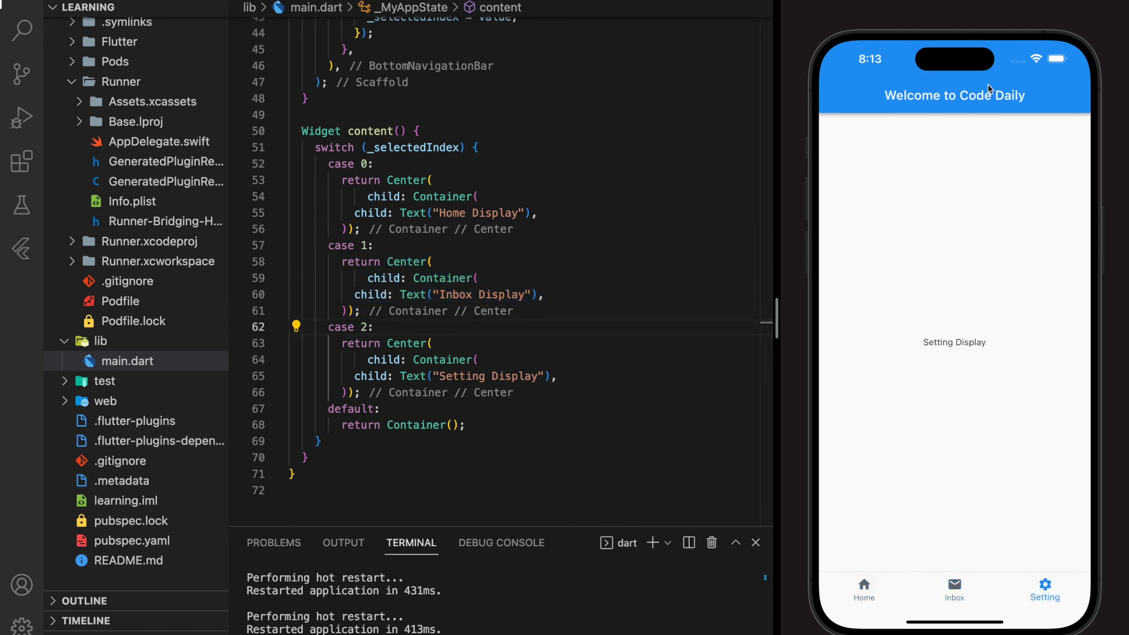
mouse_move(943, 586)
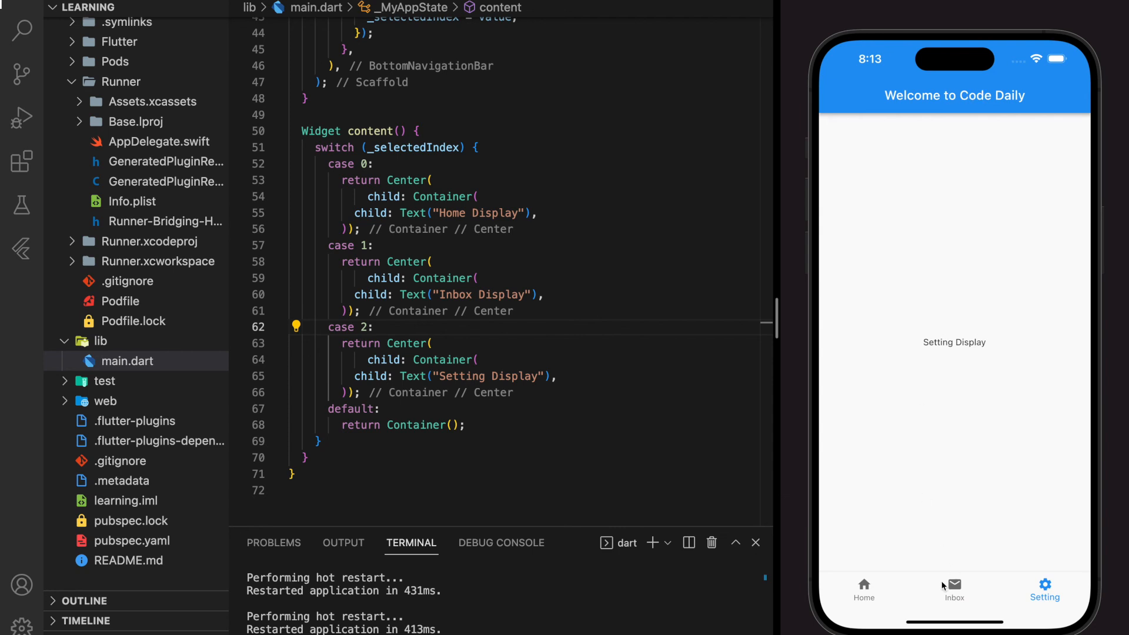
click(953, 590)
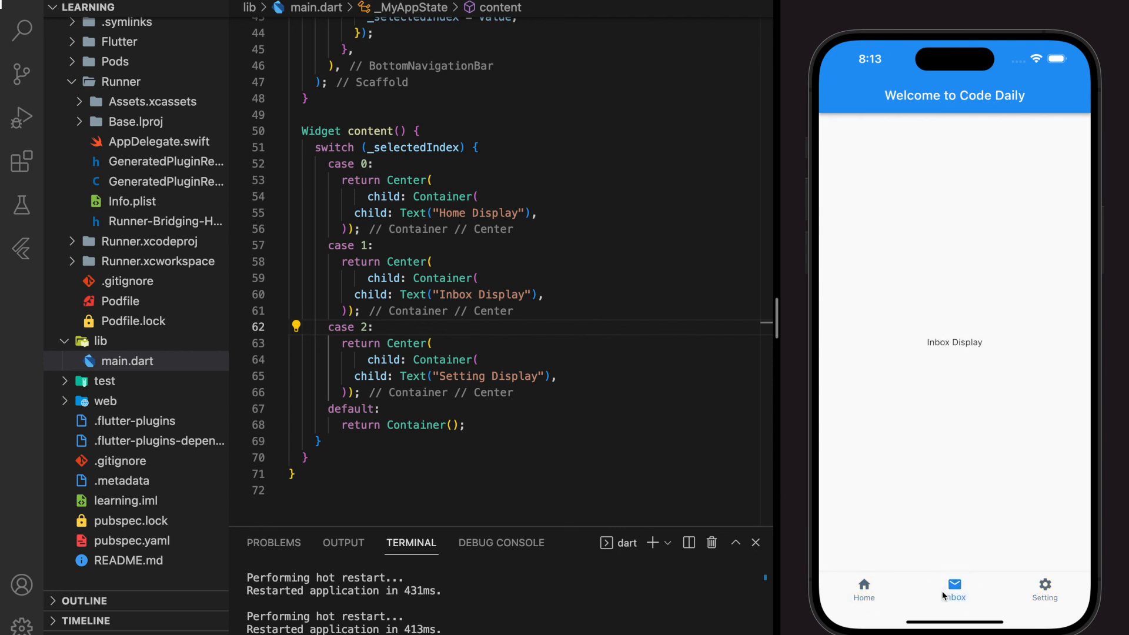